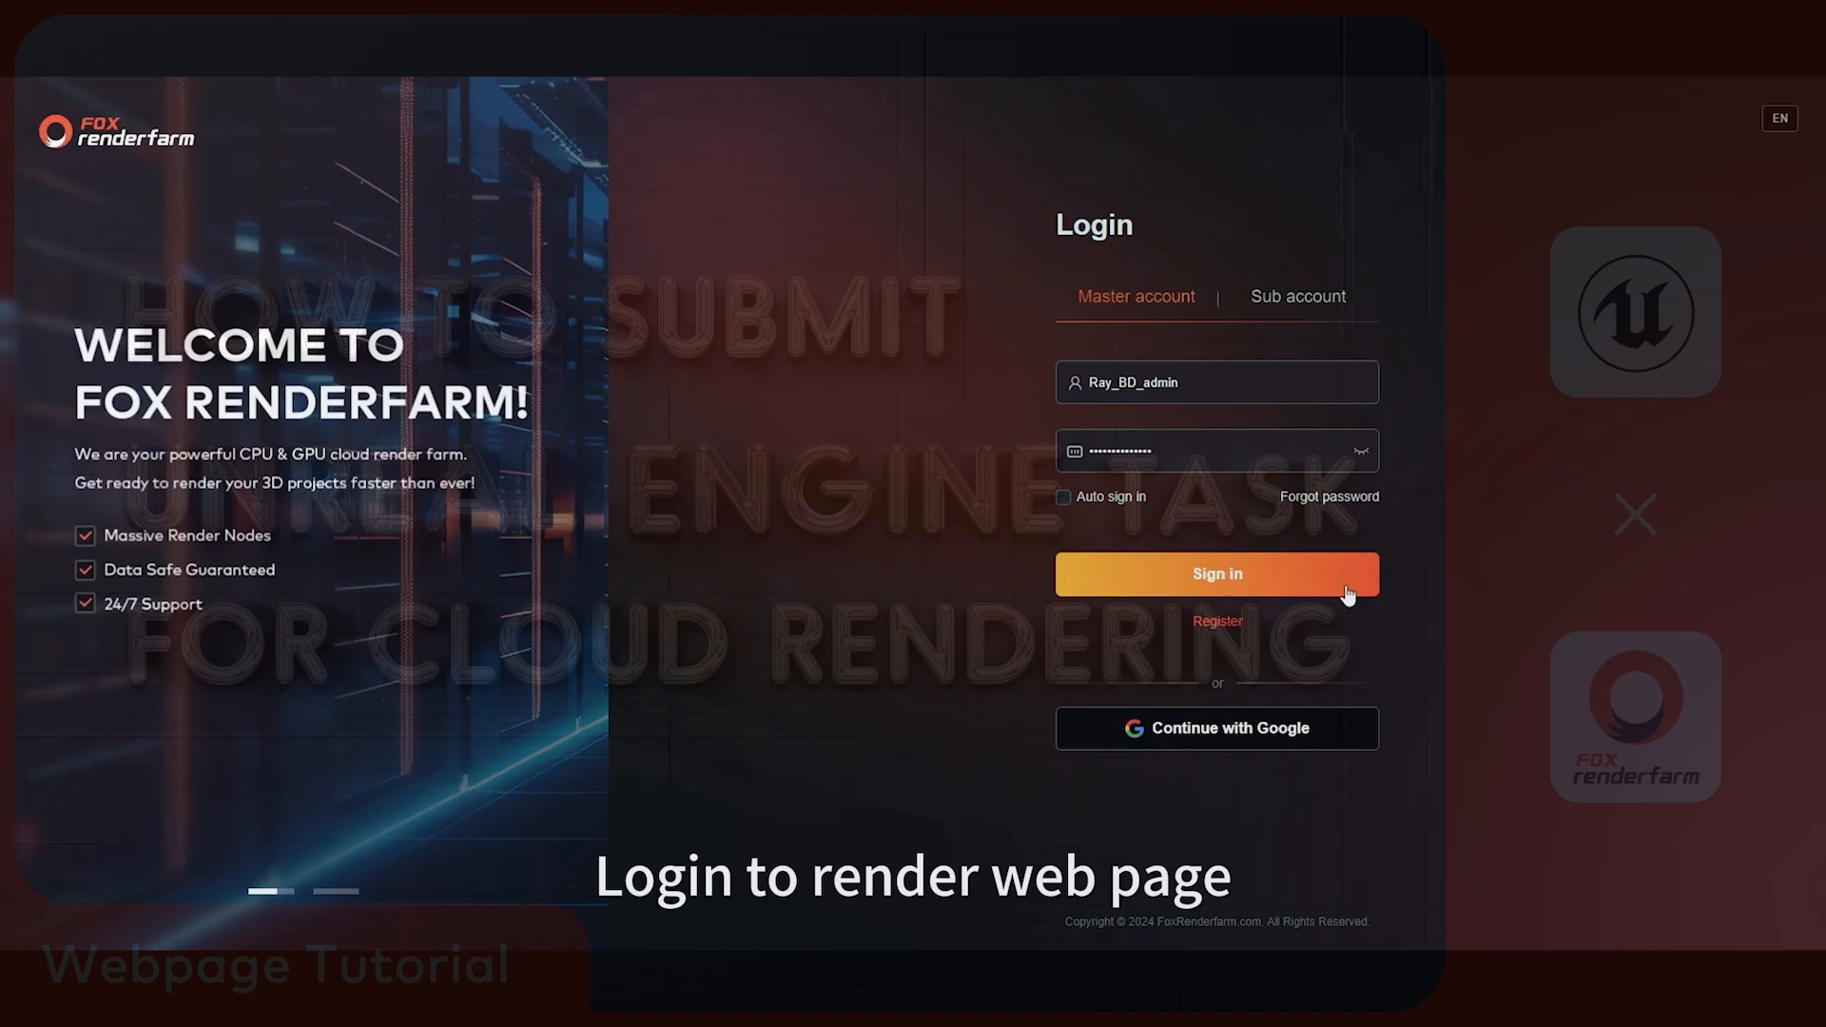
- Sign in to the Fox Renderfarm account using the filled-in credentials
click(1215, 572)
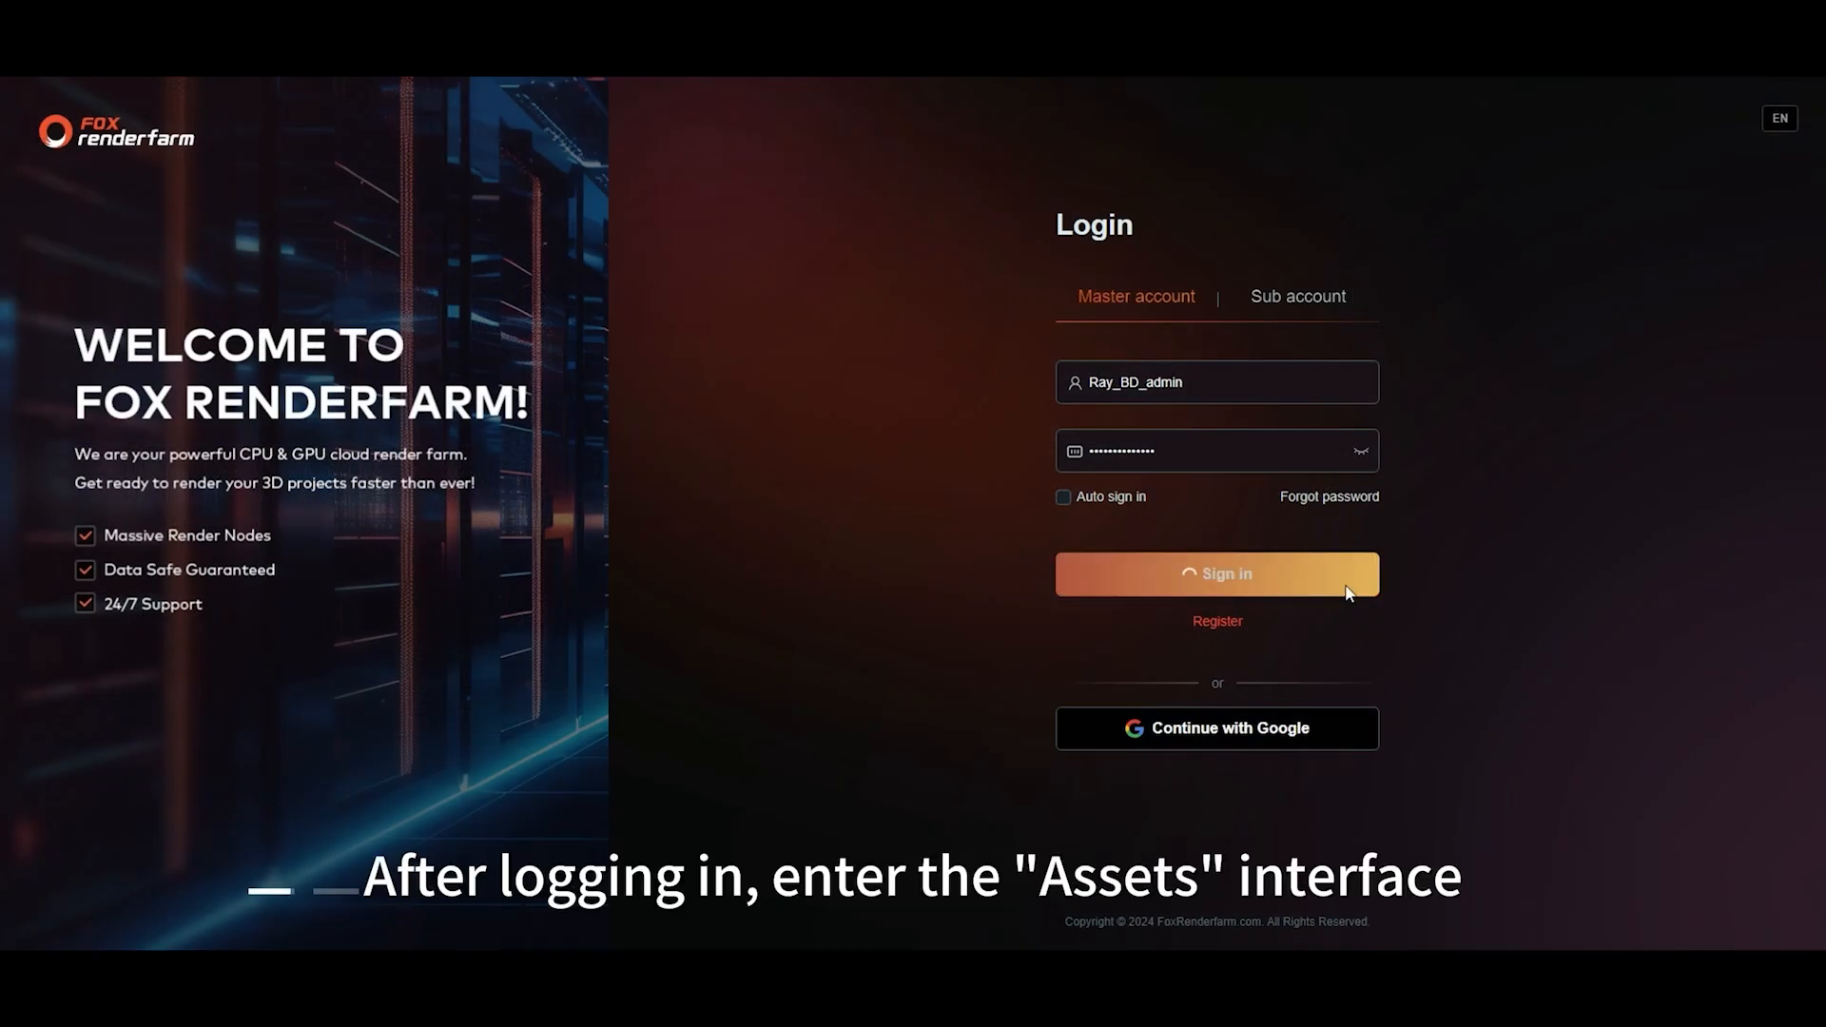
click(1215, 572)
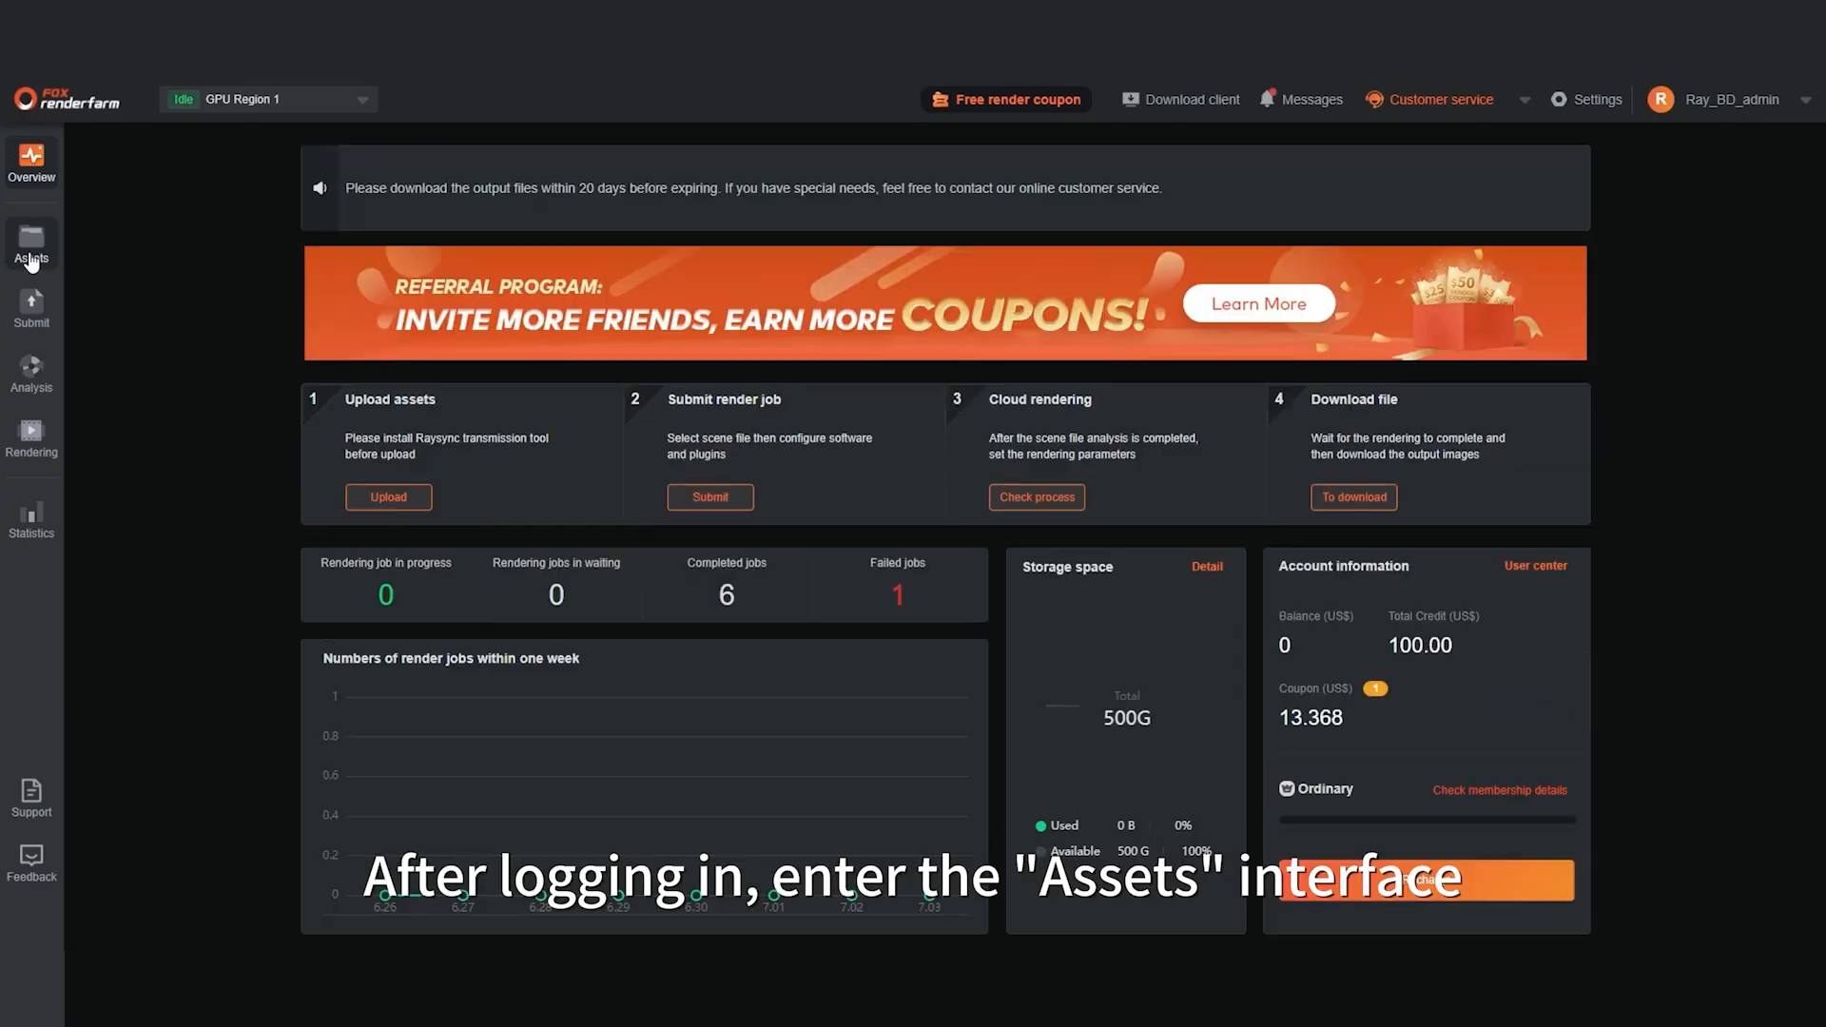
- On the Assets page, manually launch the Raysync transfer tool to clear the connection warning
click(32, 245)
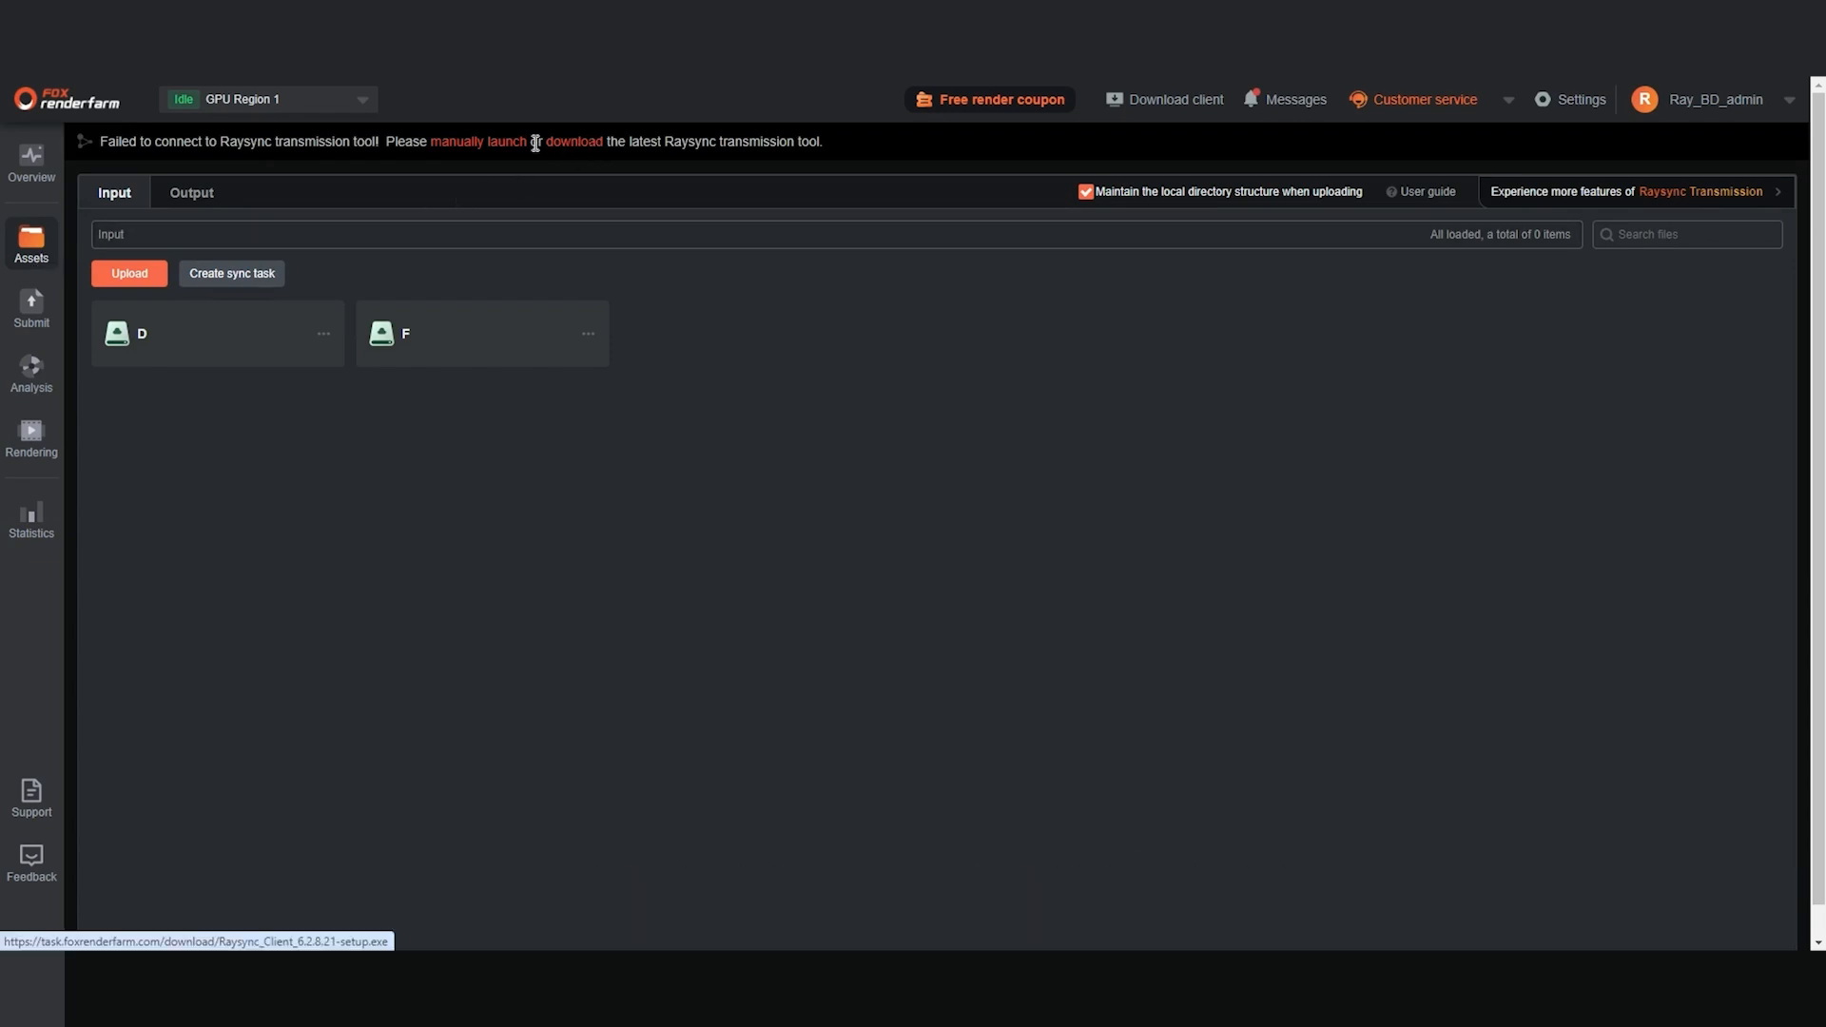
mouse_move(486, 154)
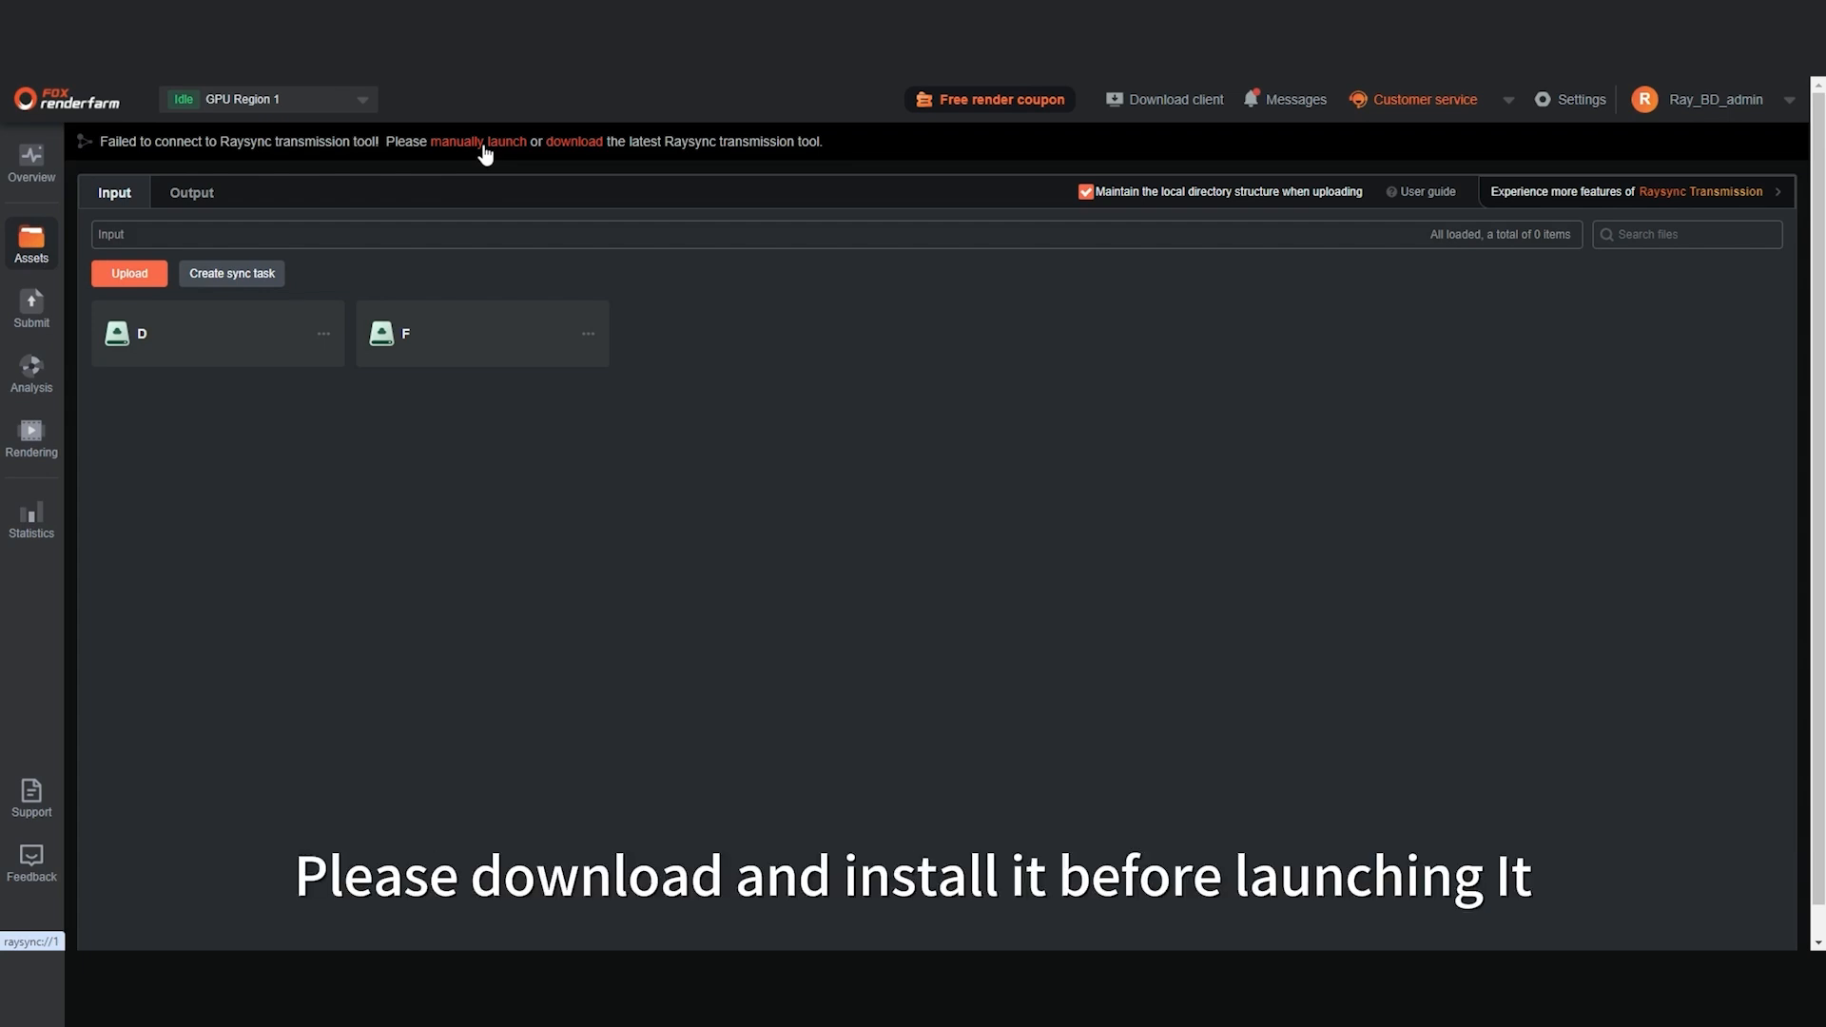
click(475, 140)
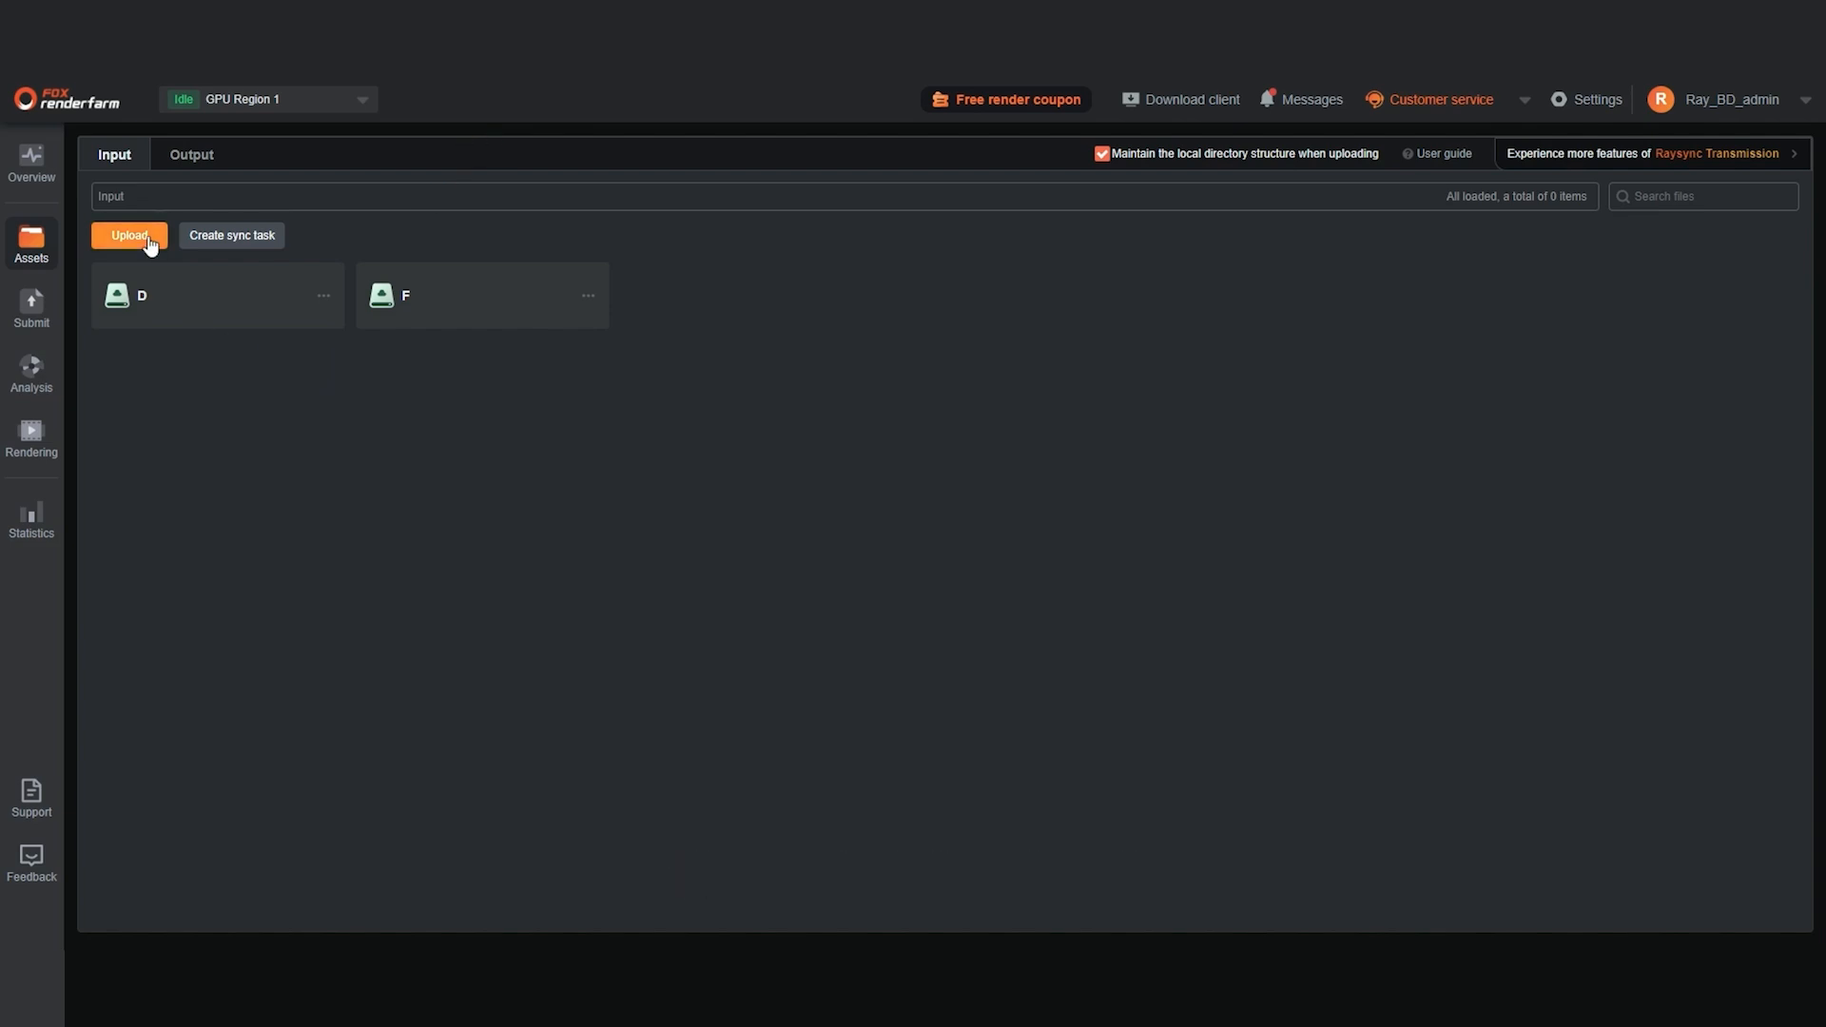
- Upload the Car511mrq folder (1.12GB) and close the Transfer List once it completes
click(129, 235)
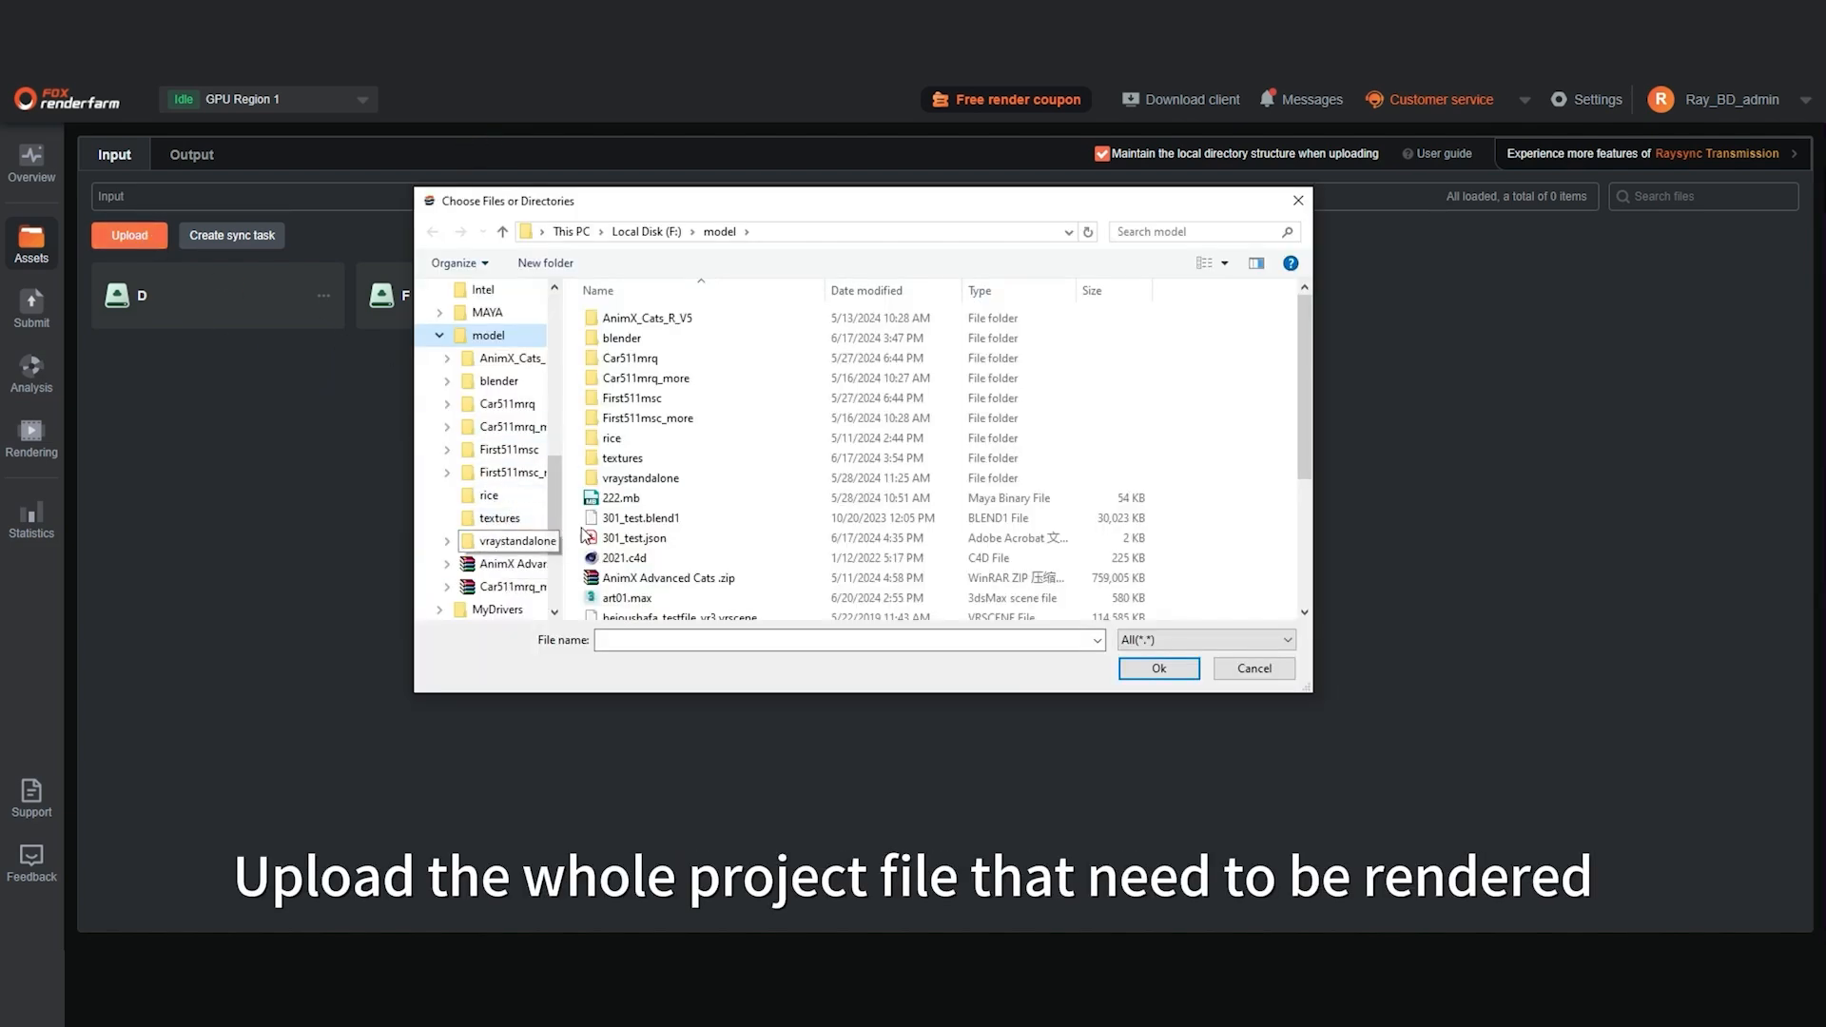
click(629, 357)
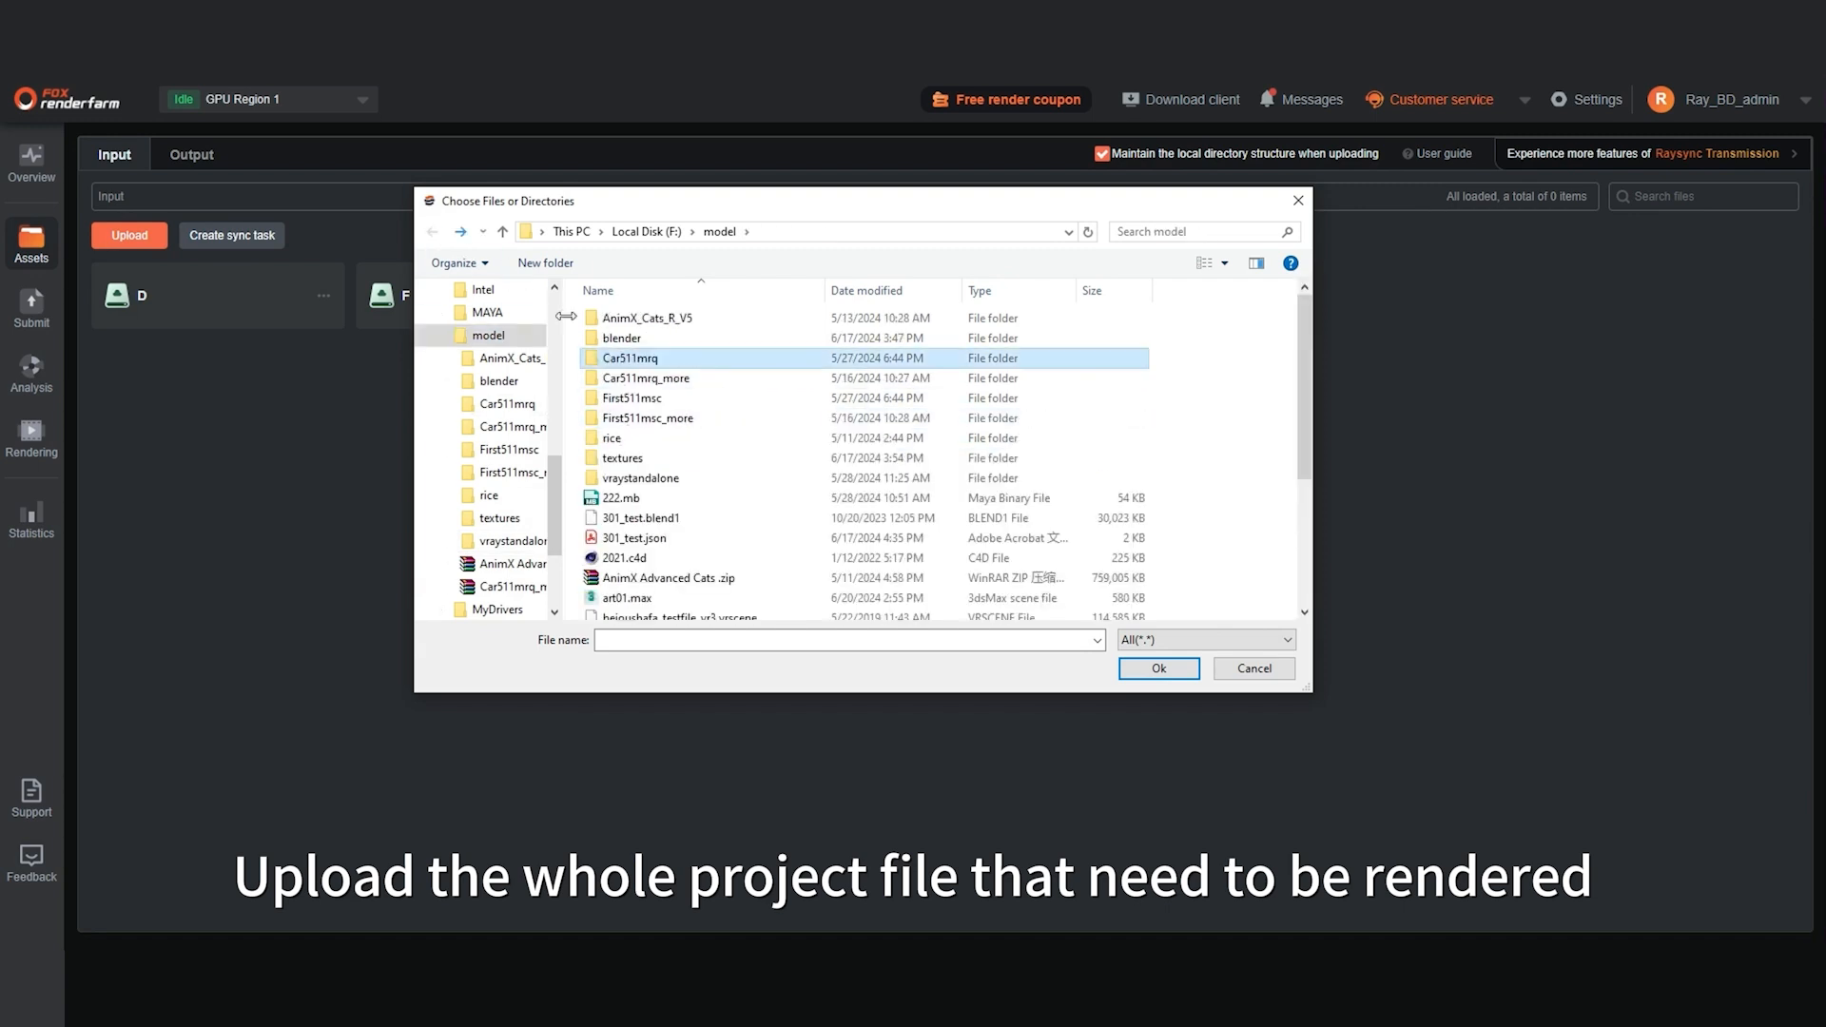
mouse_move(1138, 676)
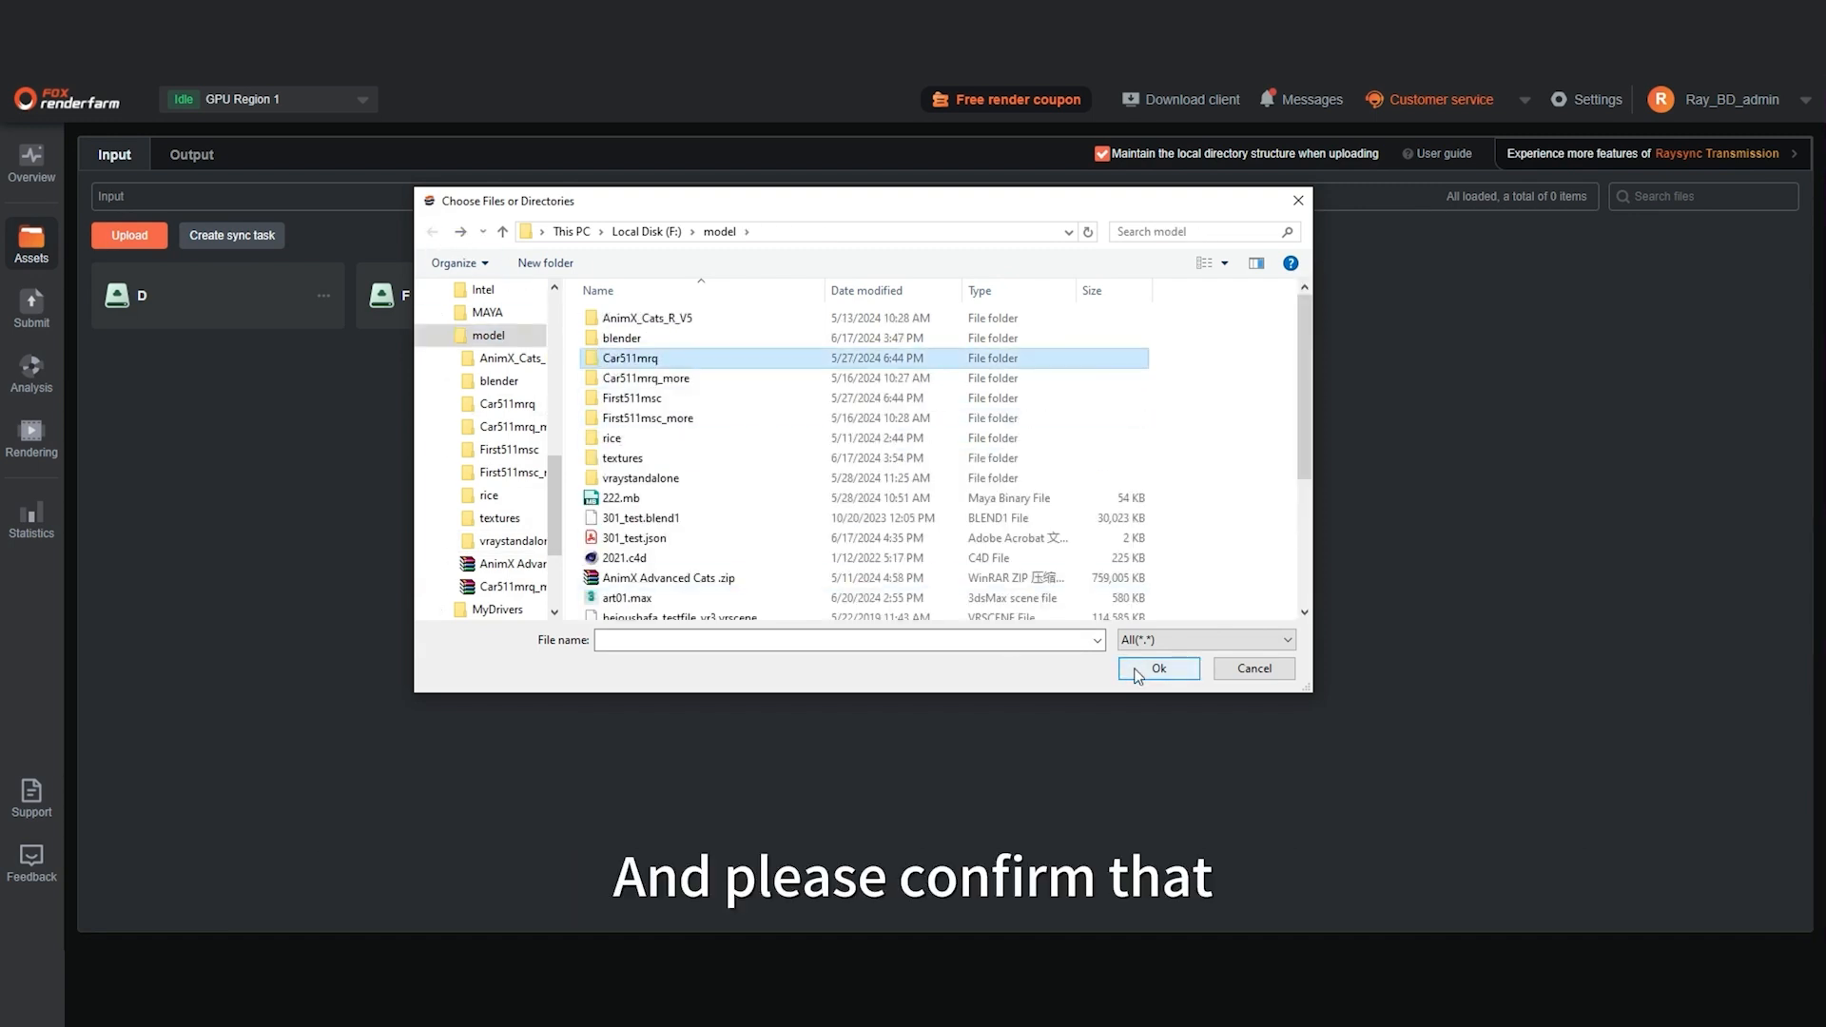
click(1156, 669)
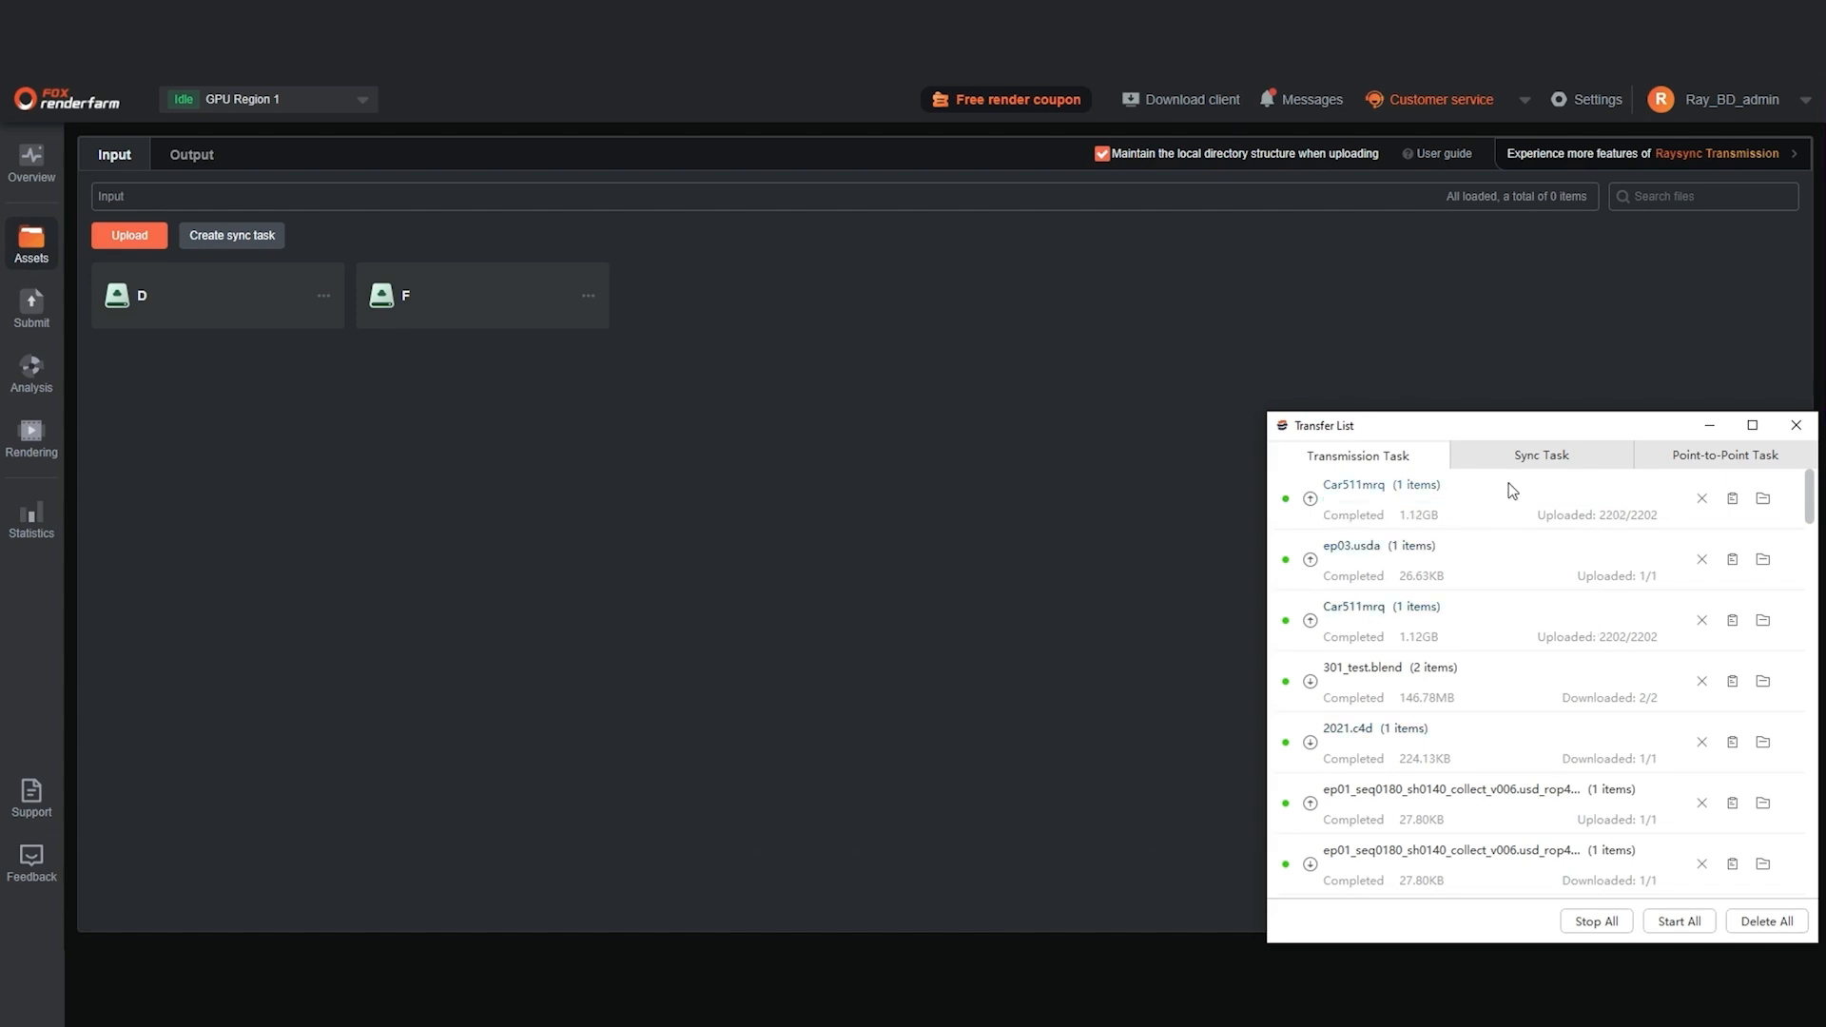
click(1794, 425)
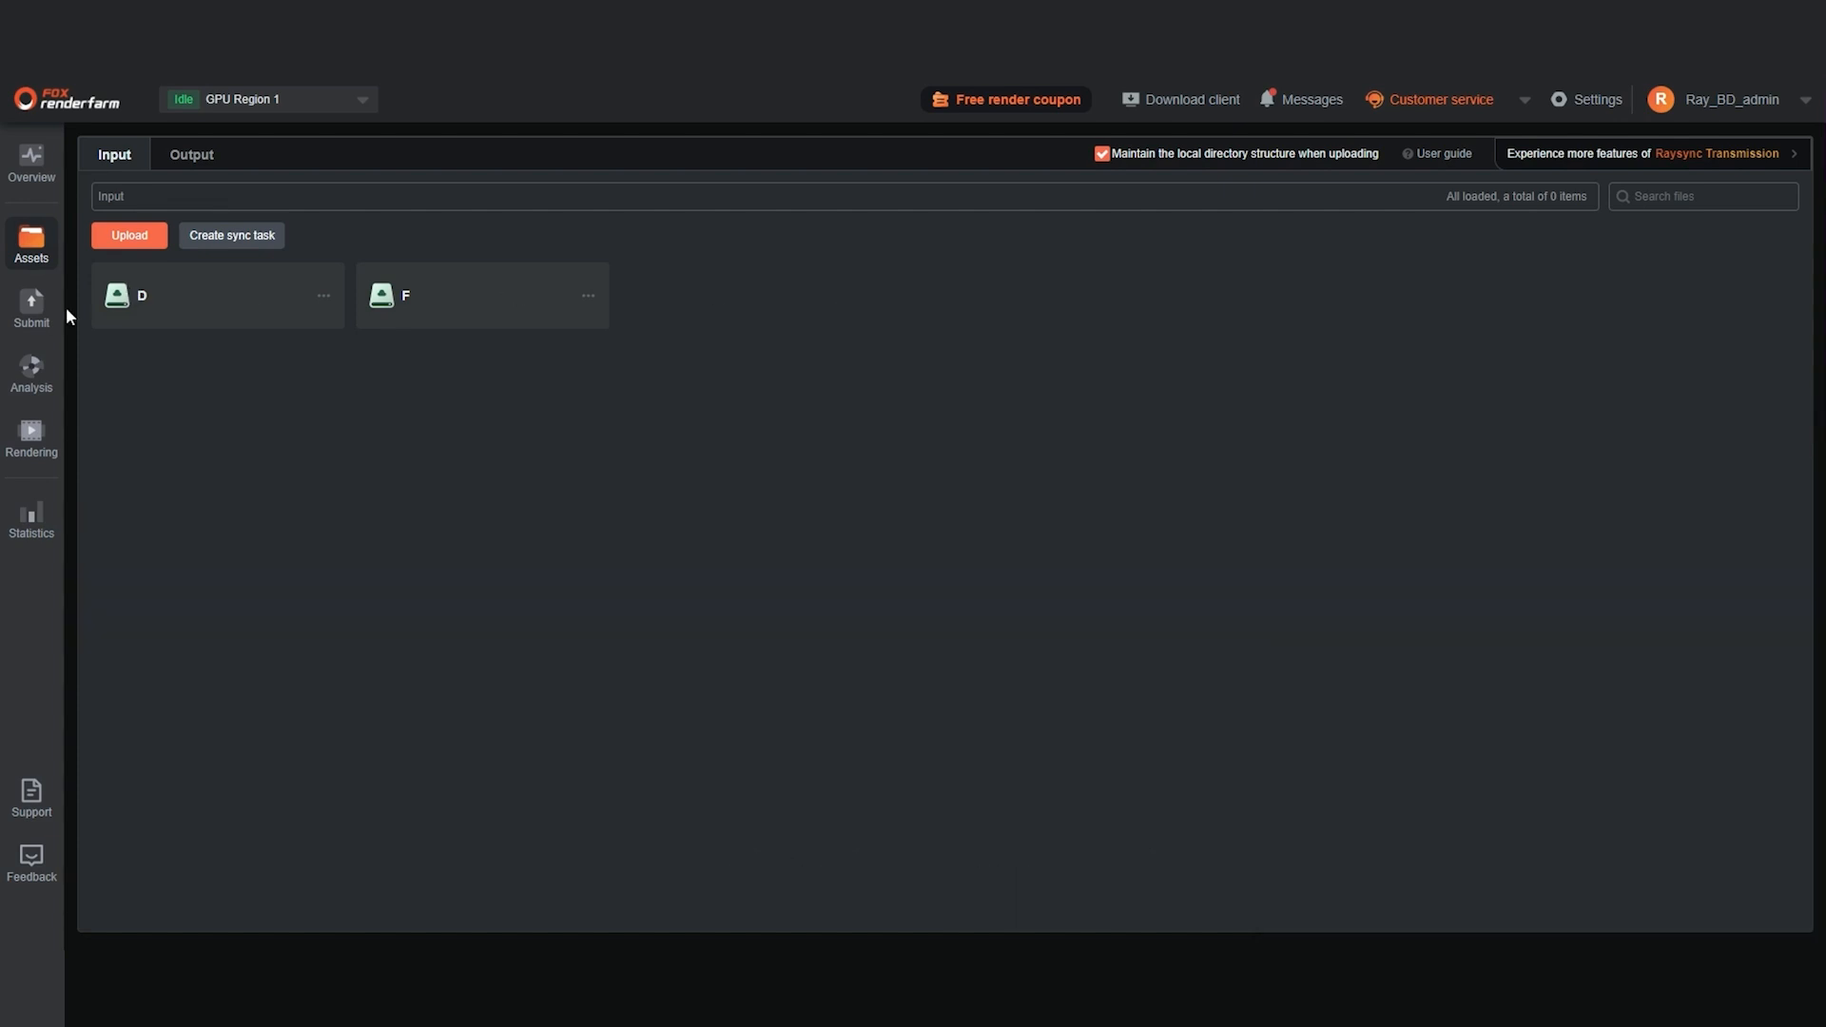
- Submit a new Unreal Engine job for Car511mrq.uproject and proceed to software configuration
click(32, 307)
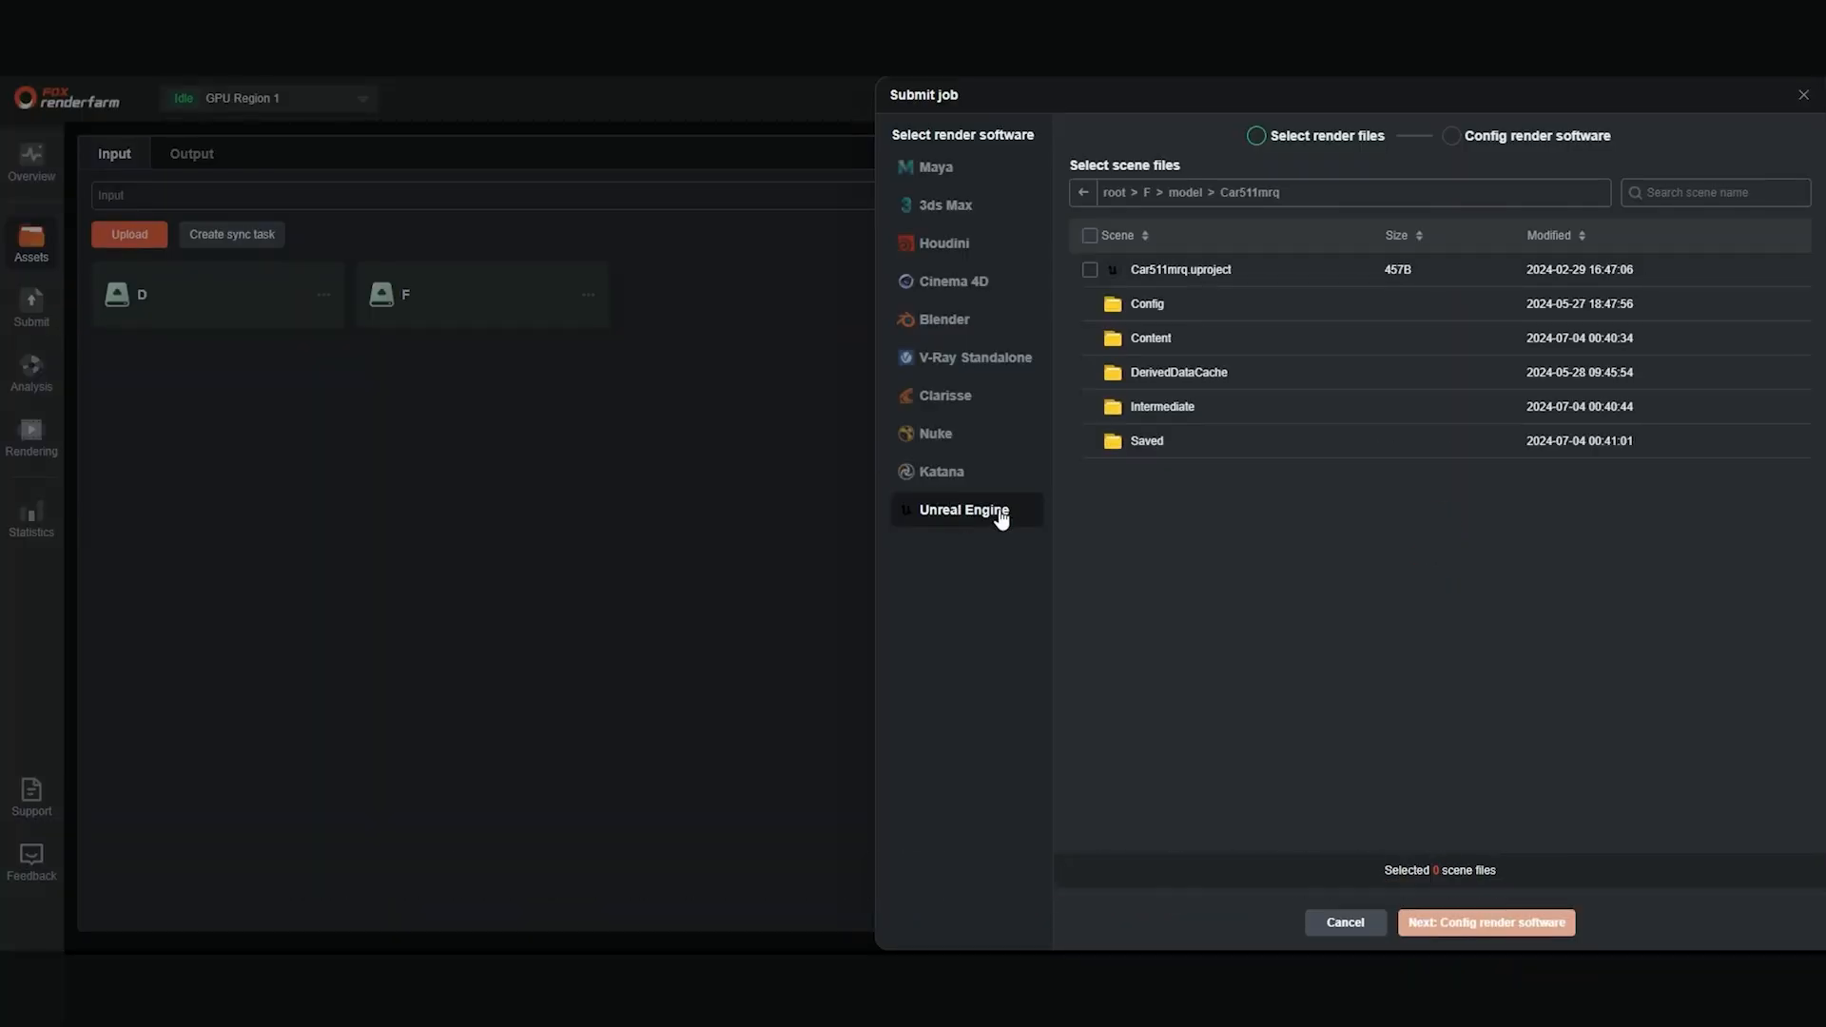
click(1090, 269)
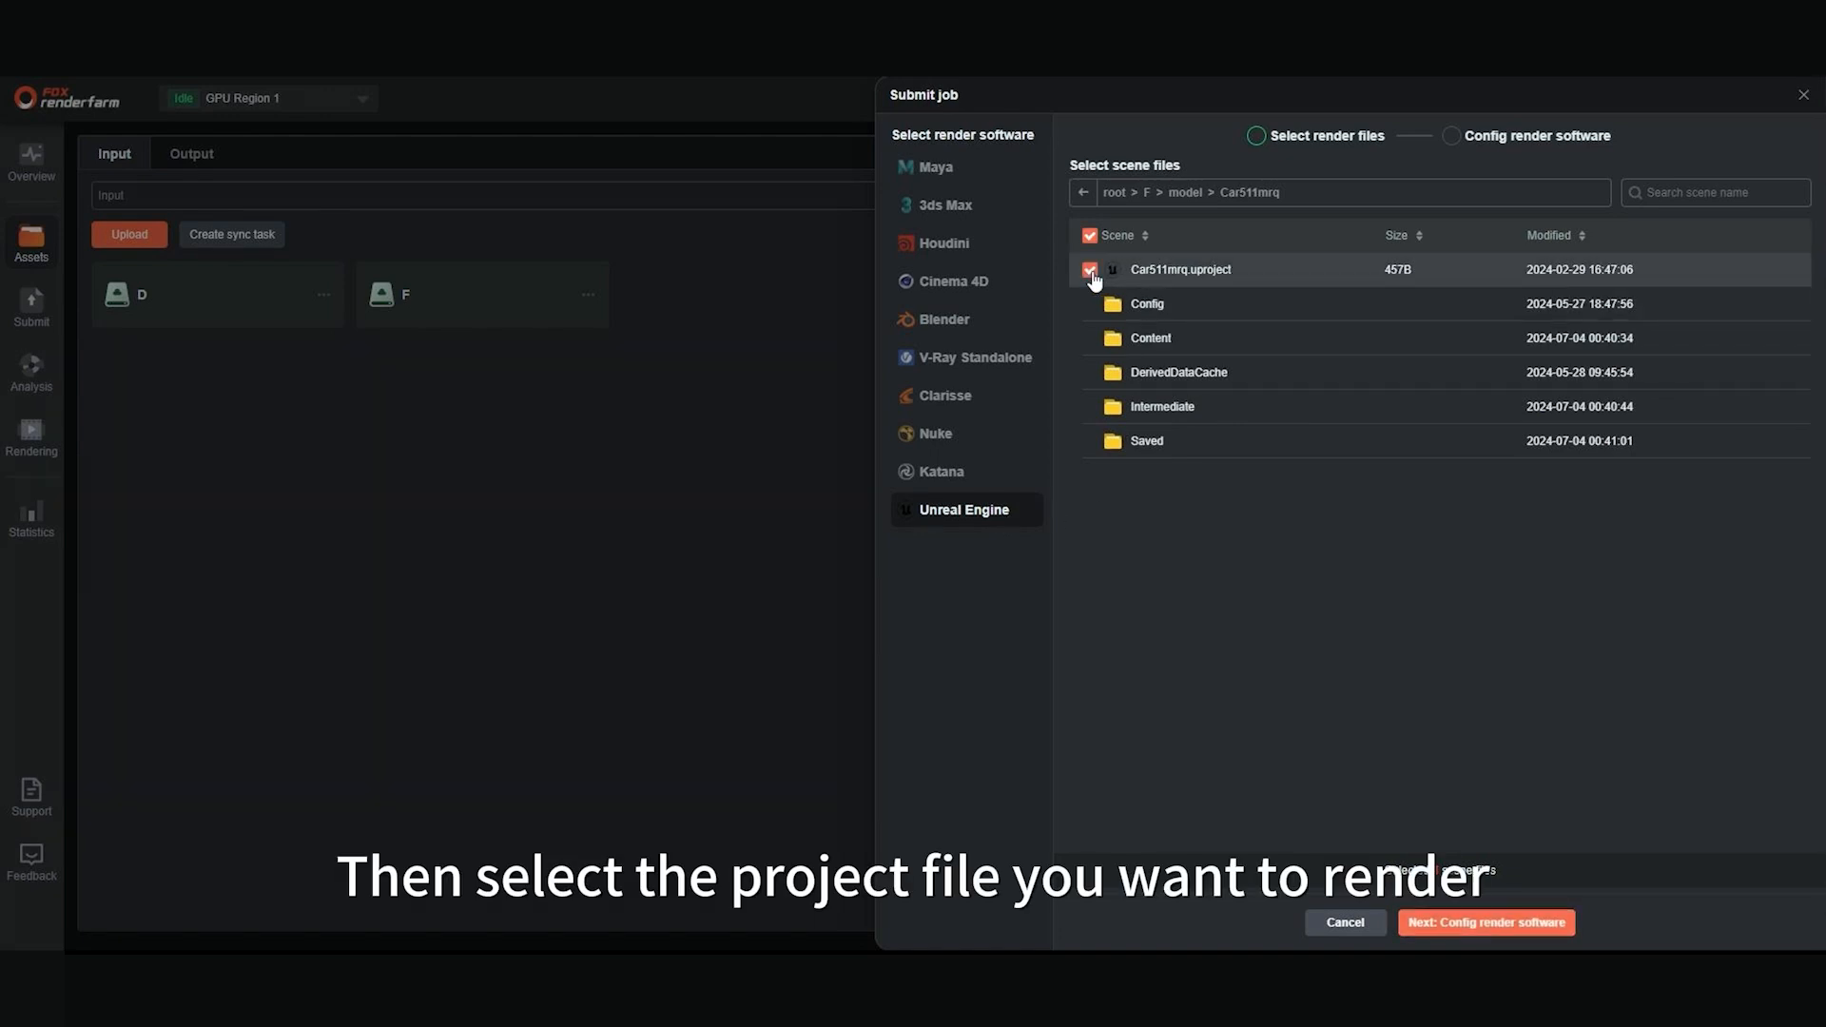
click(1088, 269)
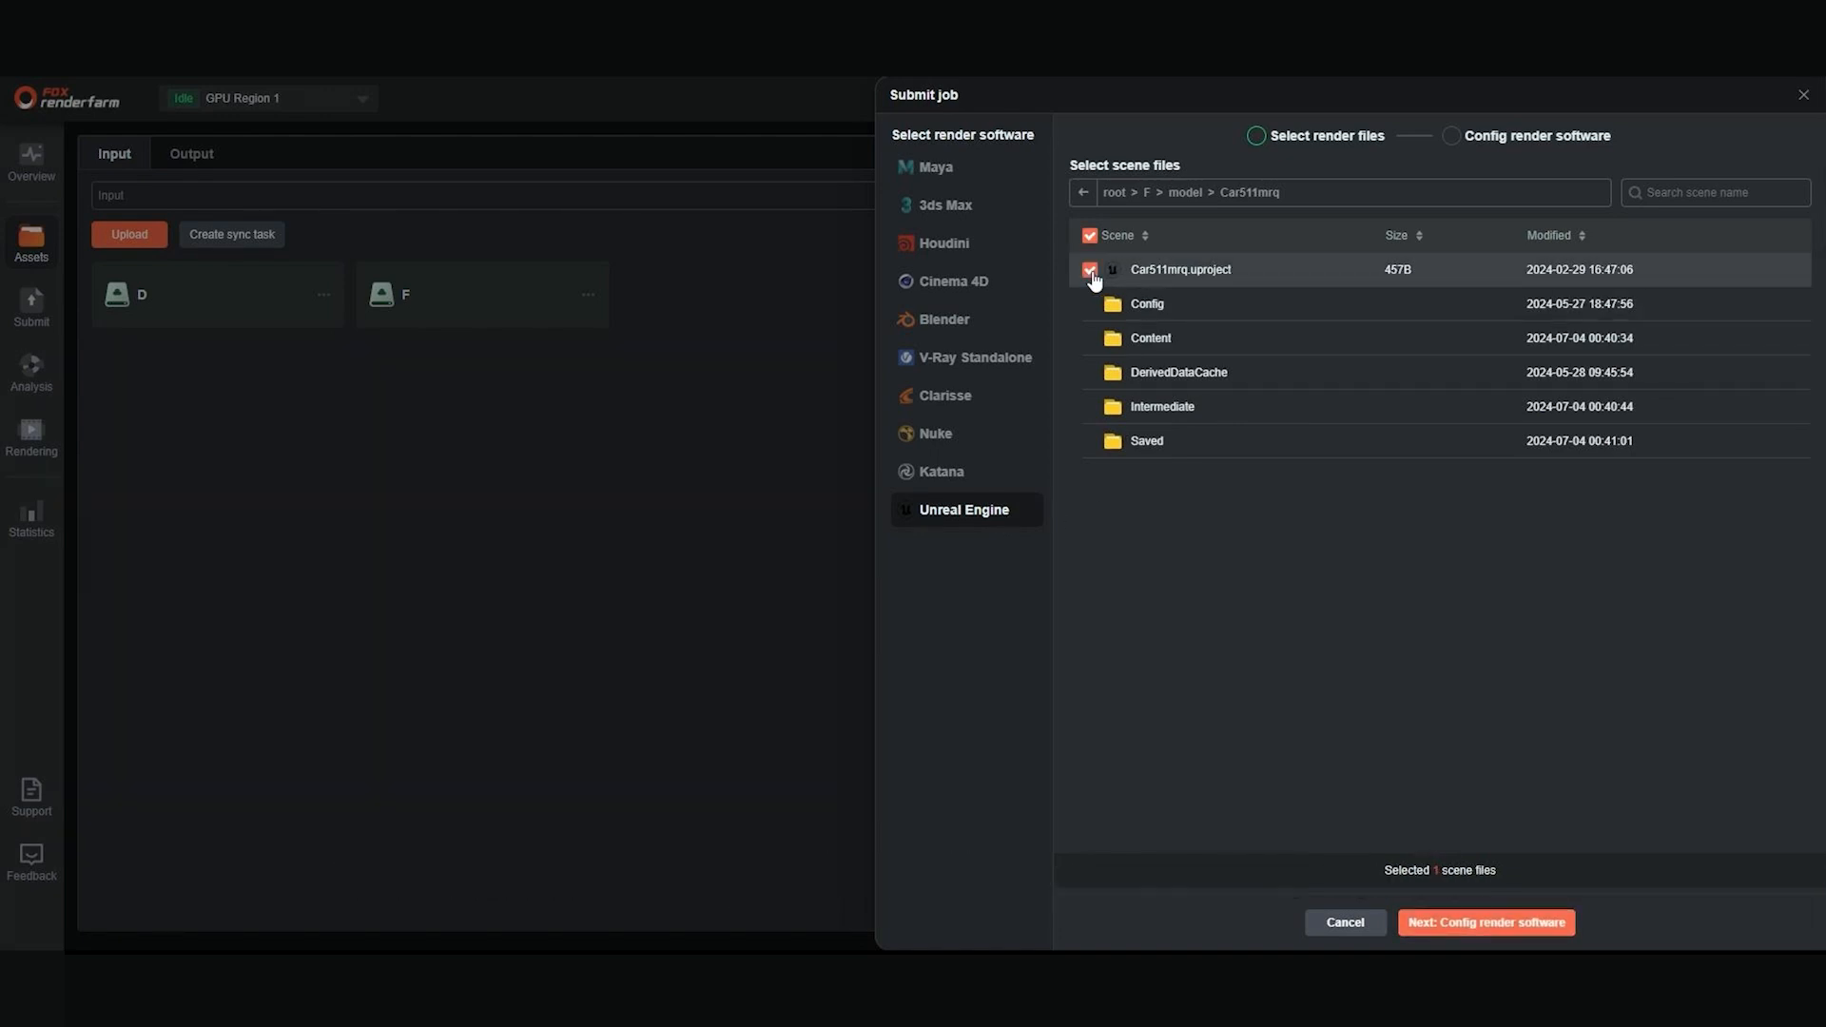
click(1485, 922)
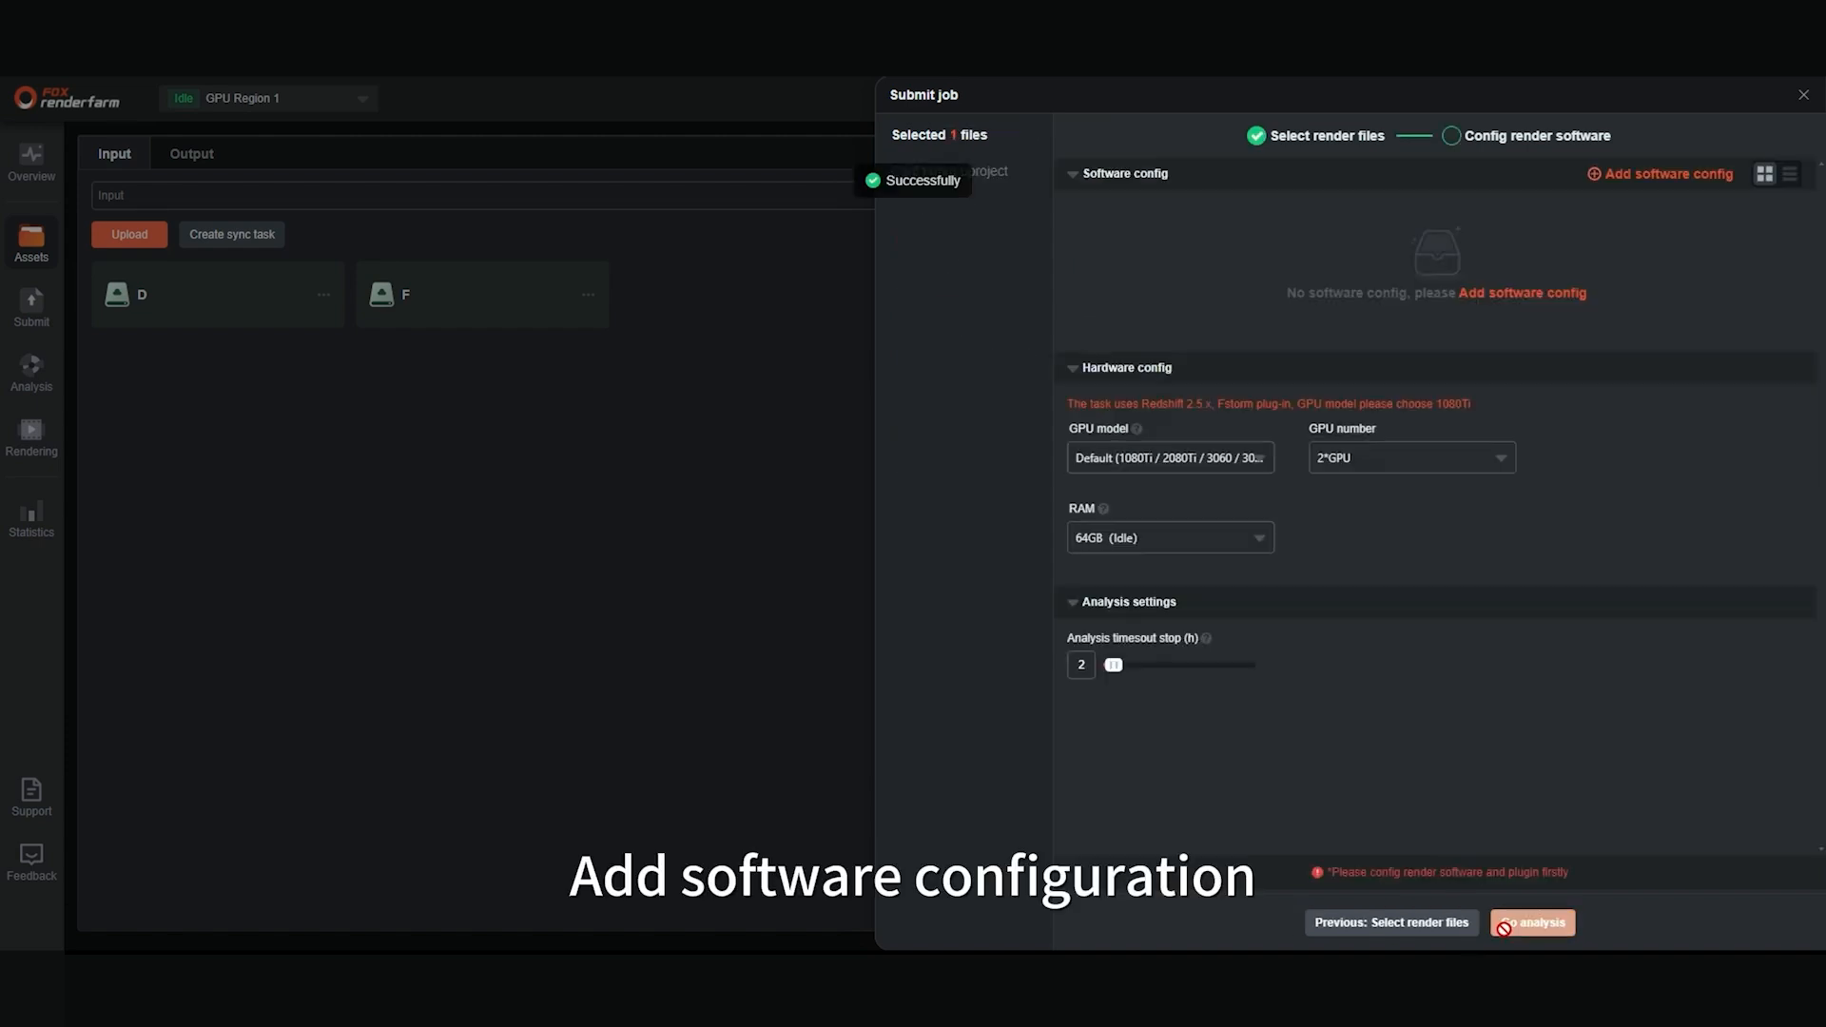
- Add and confirm software config 'UE1' using Unreal Engine 5.4.2 on Windows
click(1658, 173)
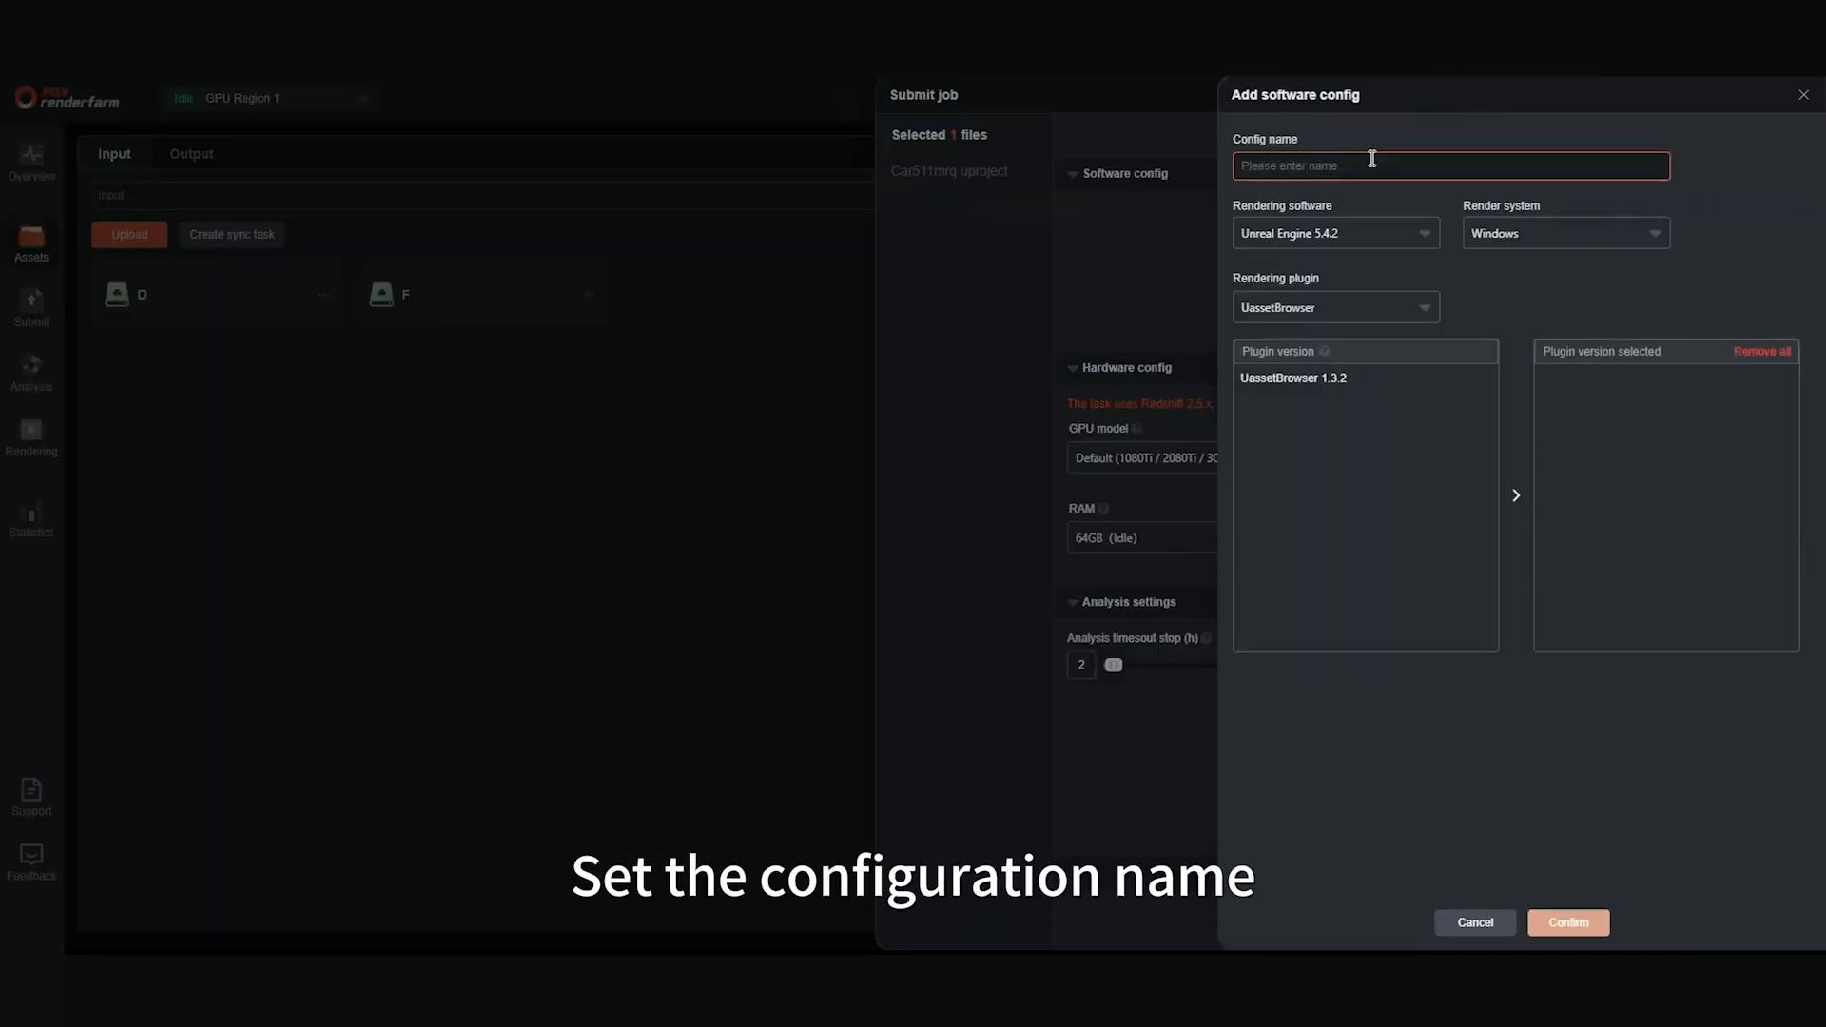
text(UE1)
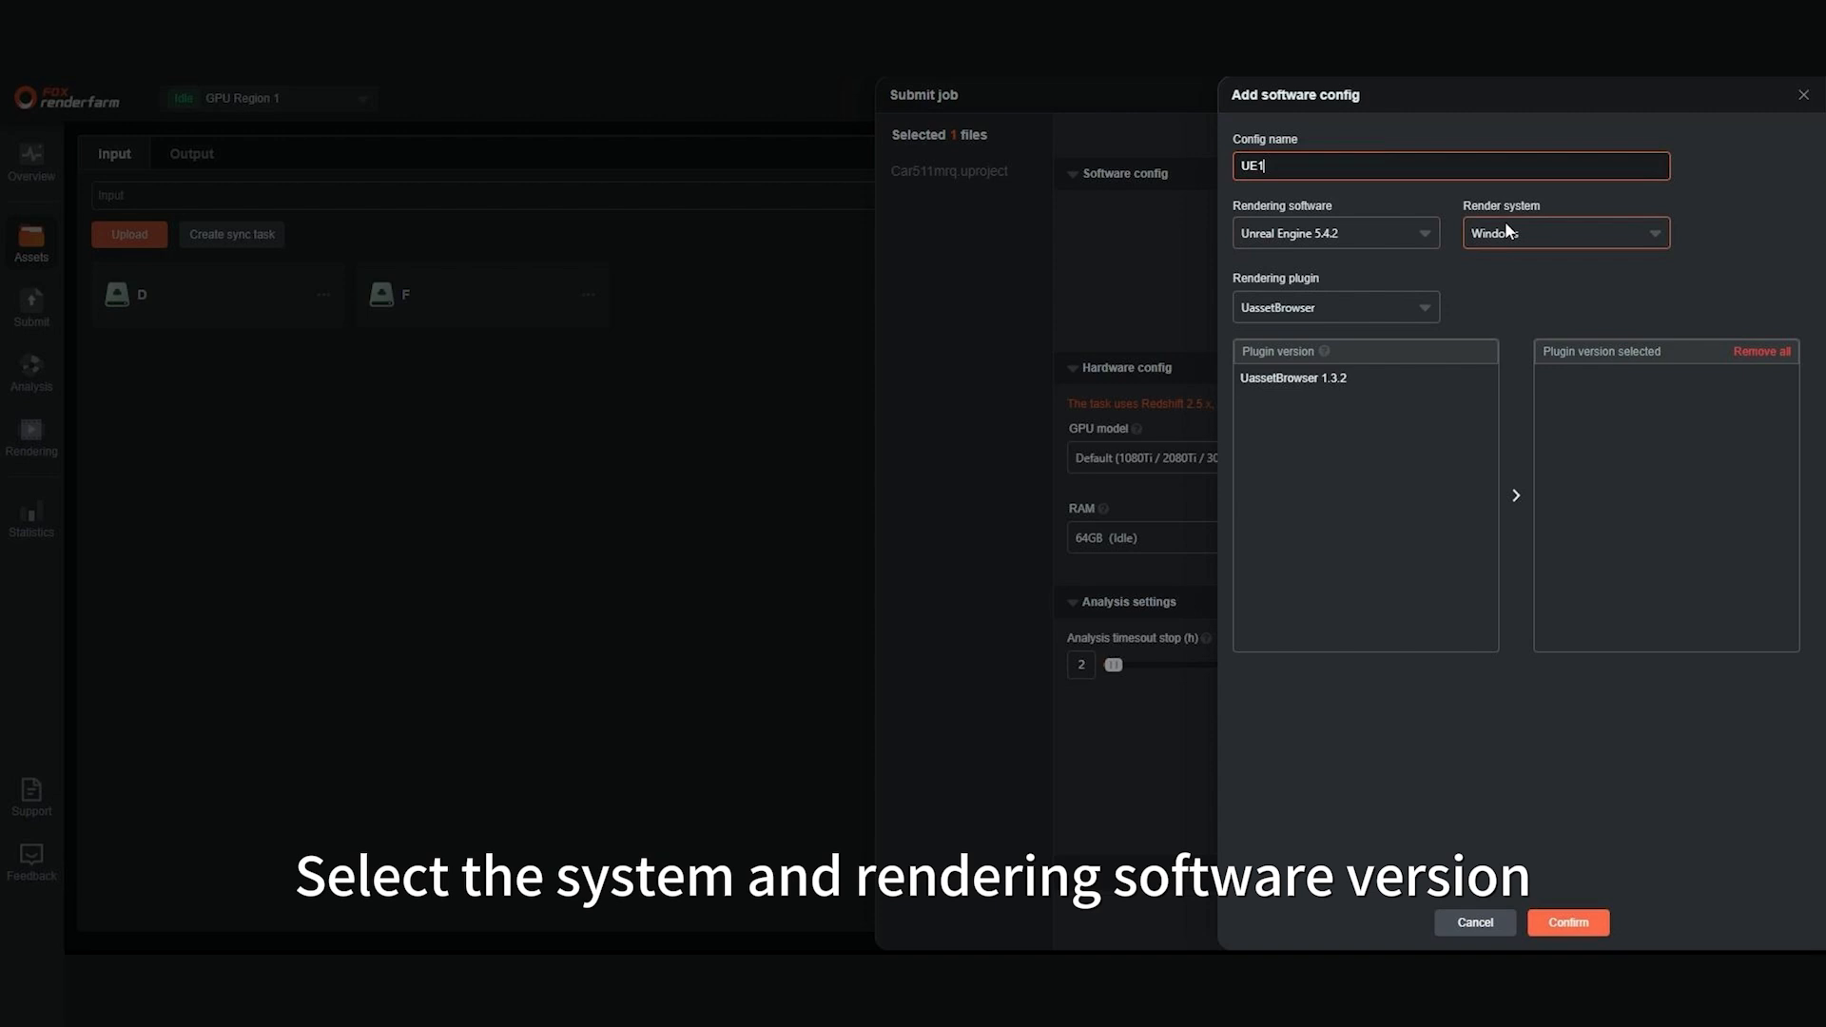
mouse_move(1416, 326)
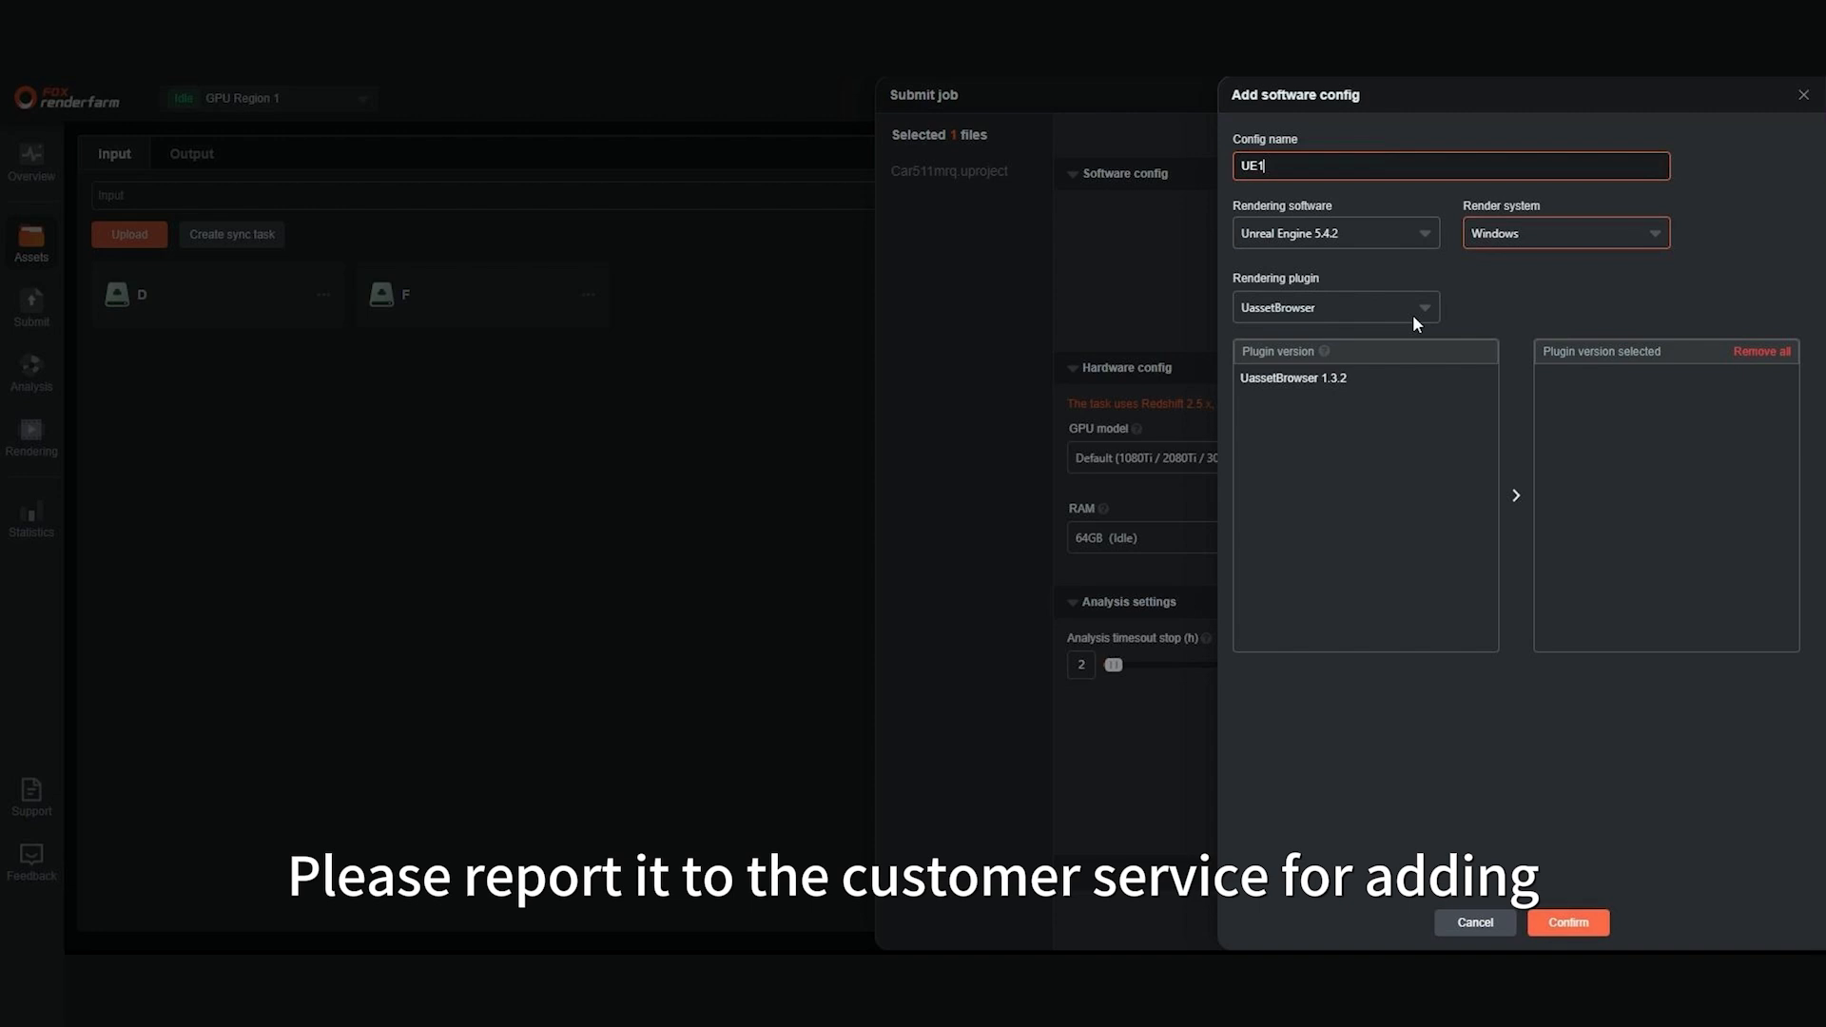
click(1566, 921)
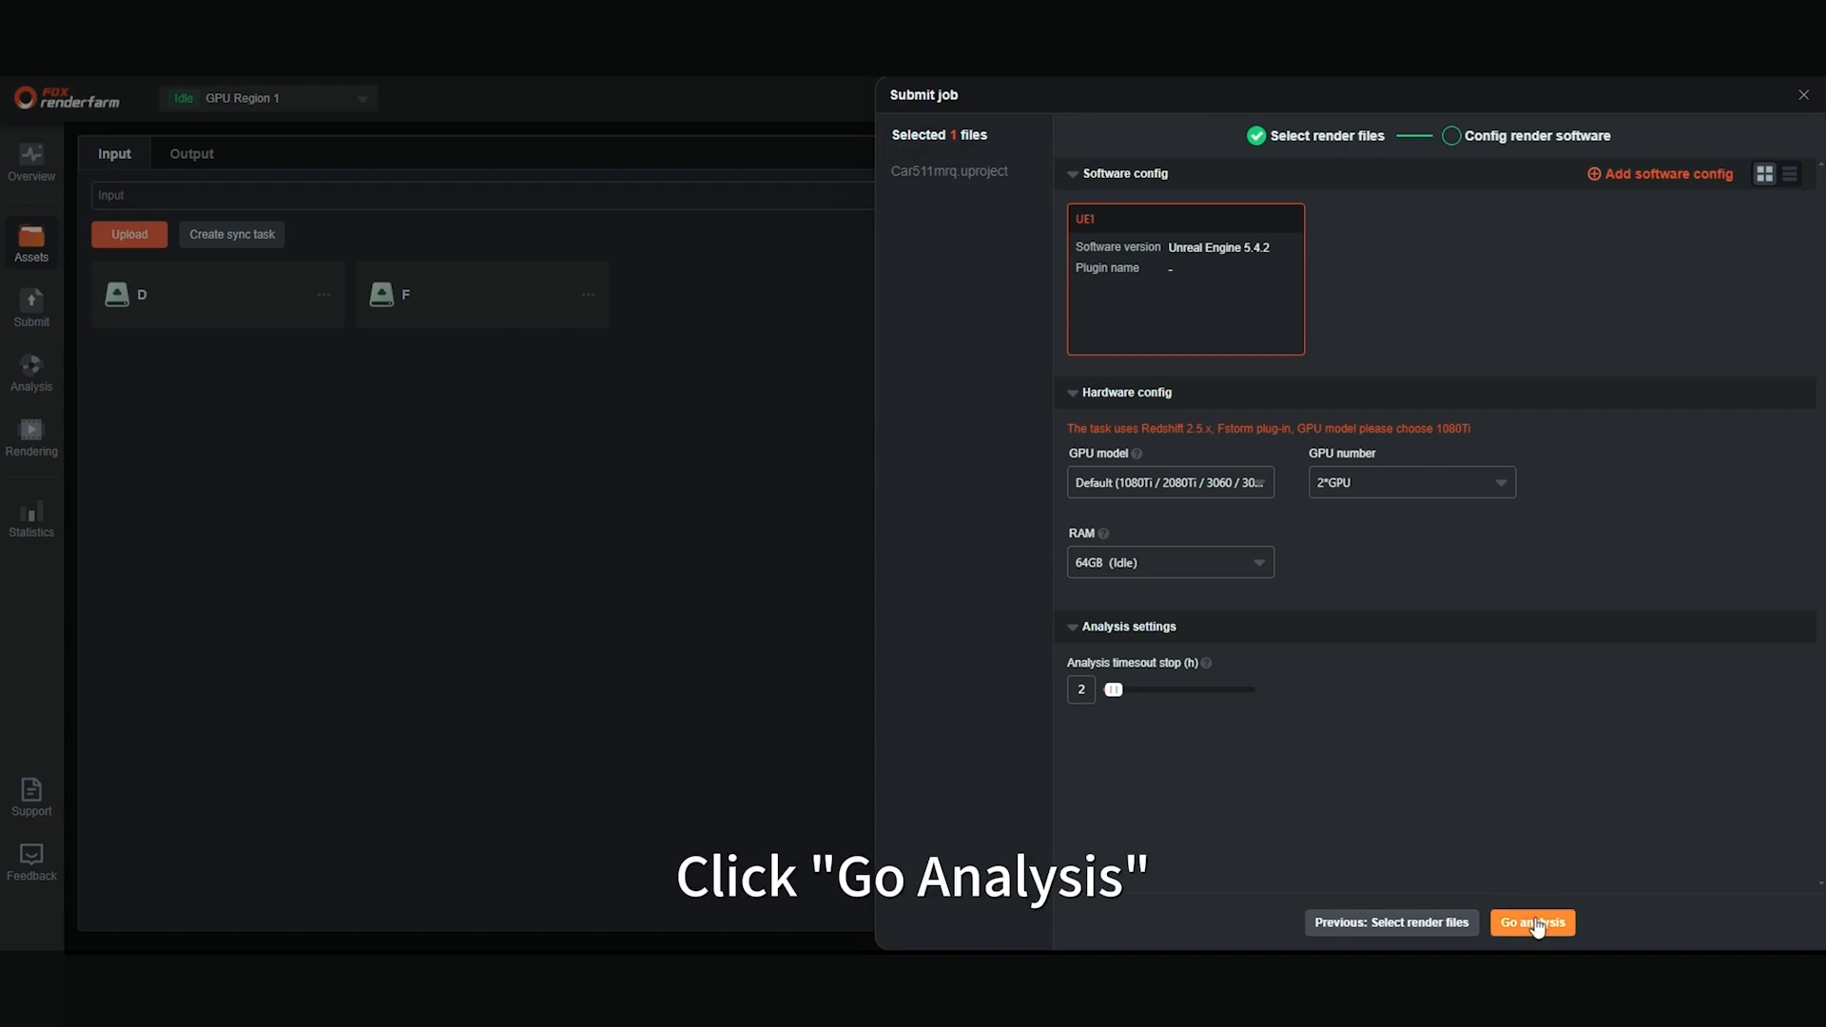
- Submit the job for analysis, then continue from the analysed Car511mrq.uproject job to render parameters
click(1531, 922)
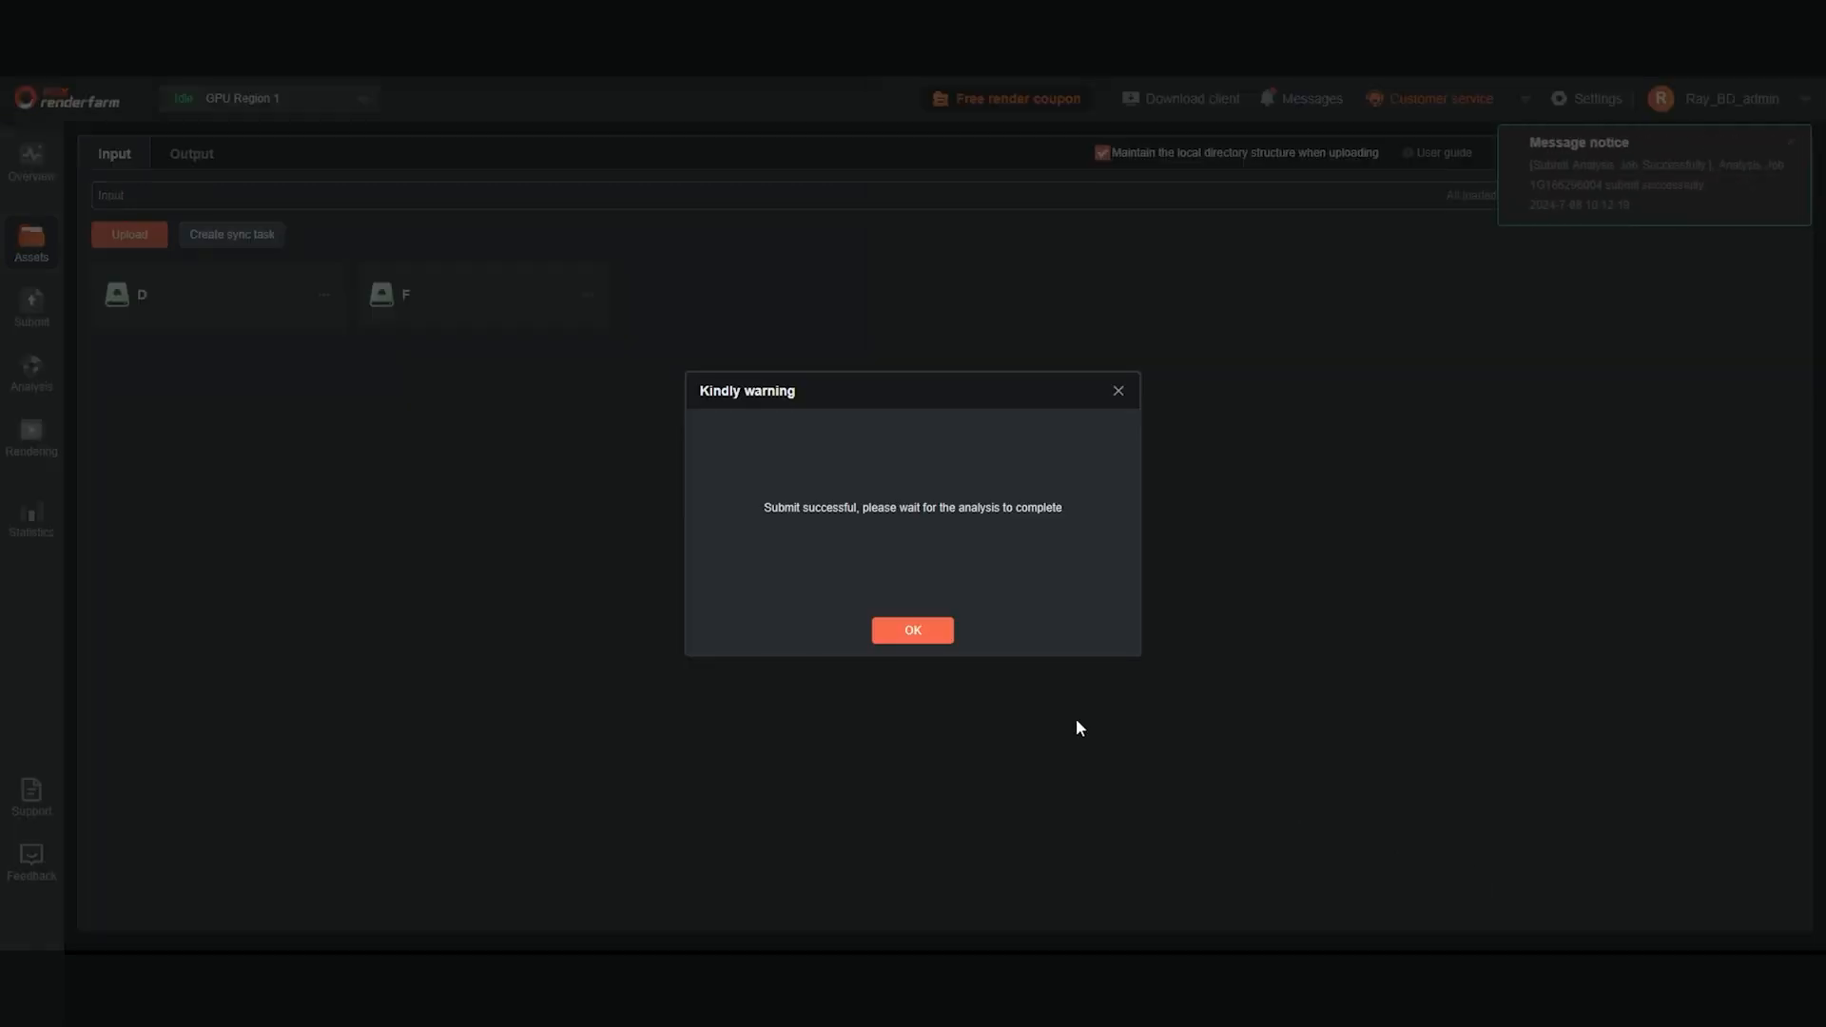
click(912, 630)
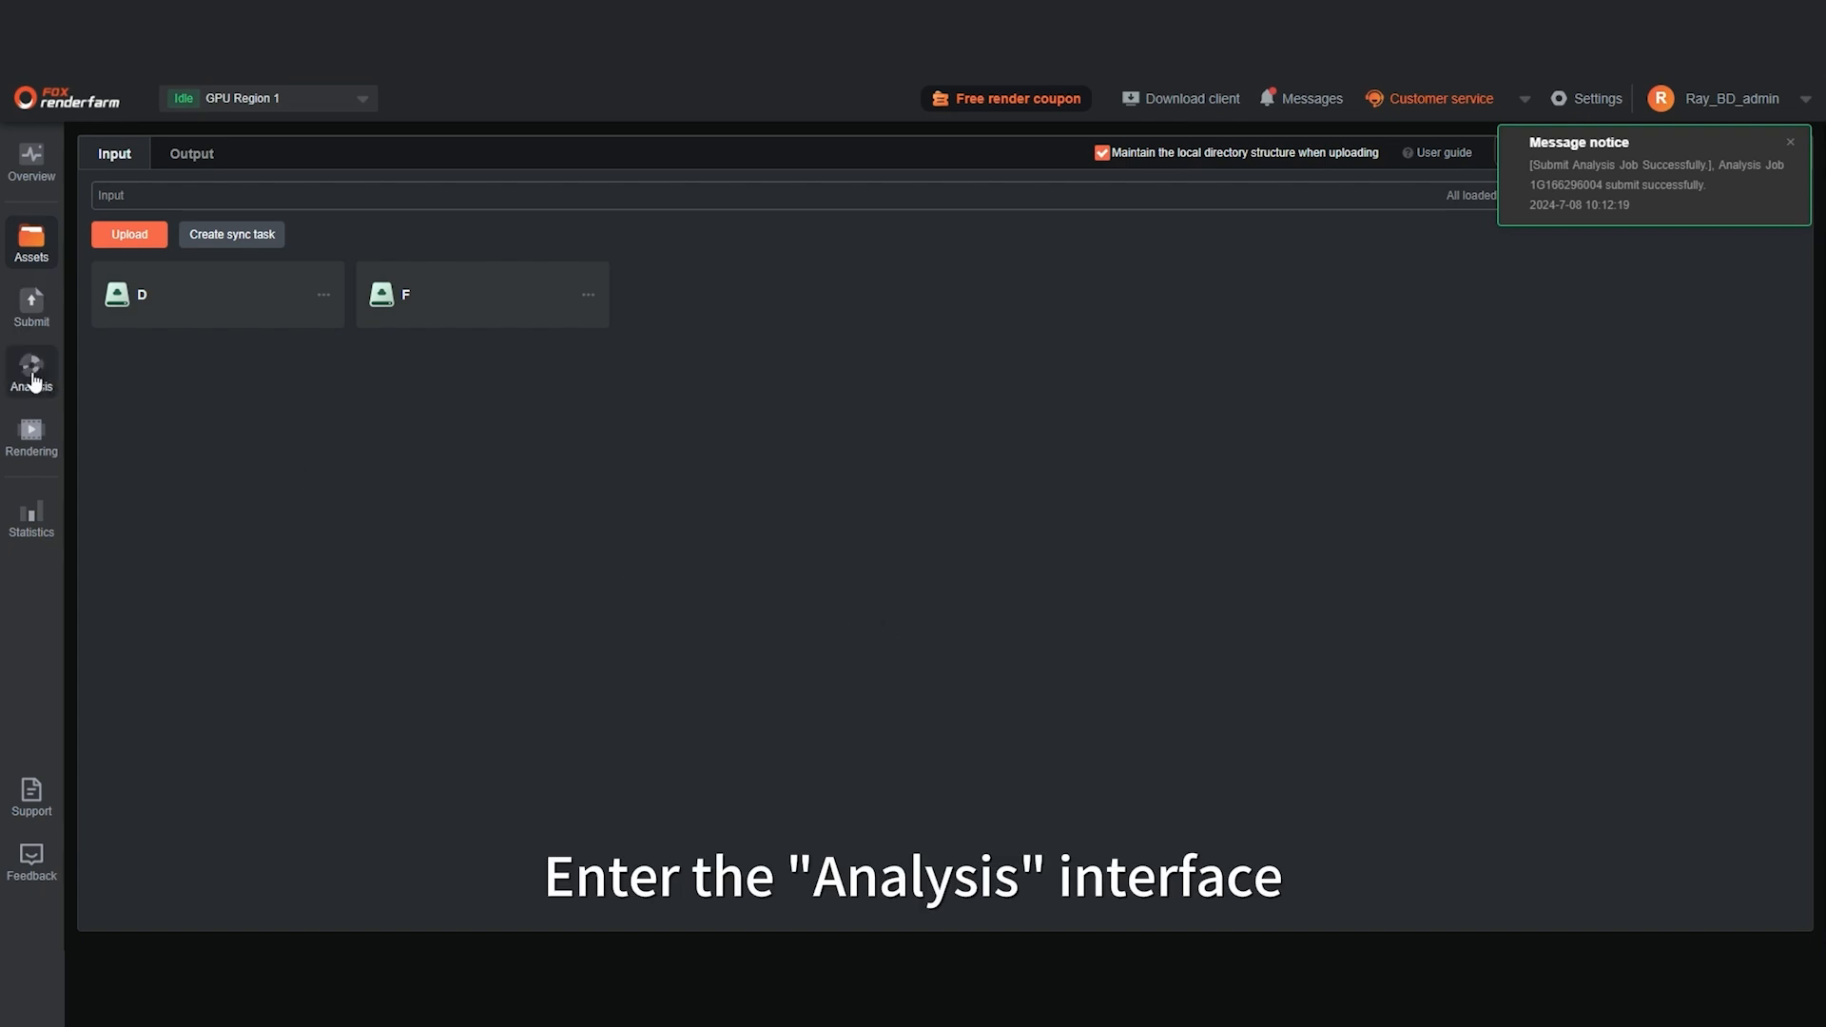
click(31, 373)
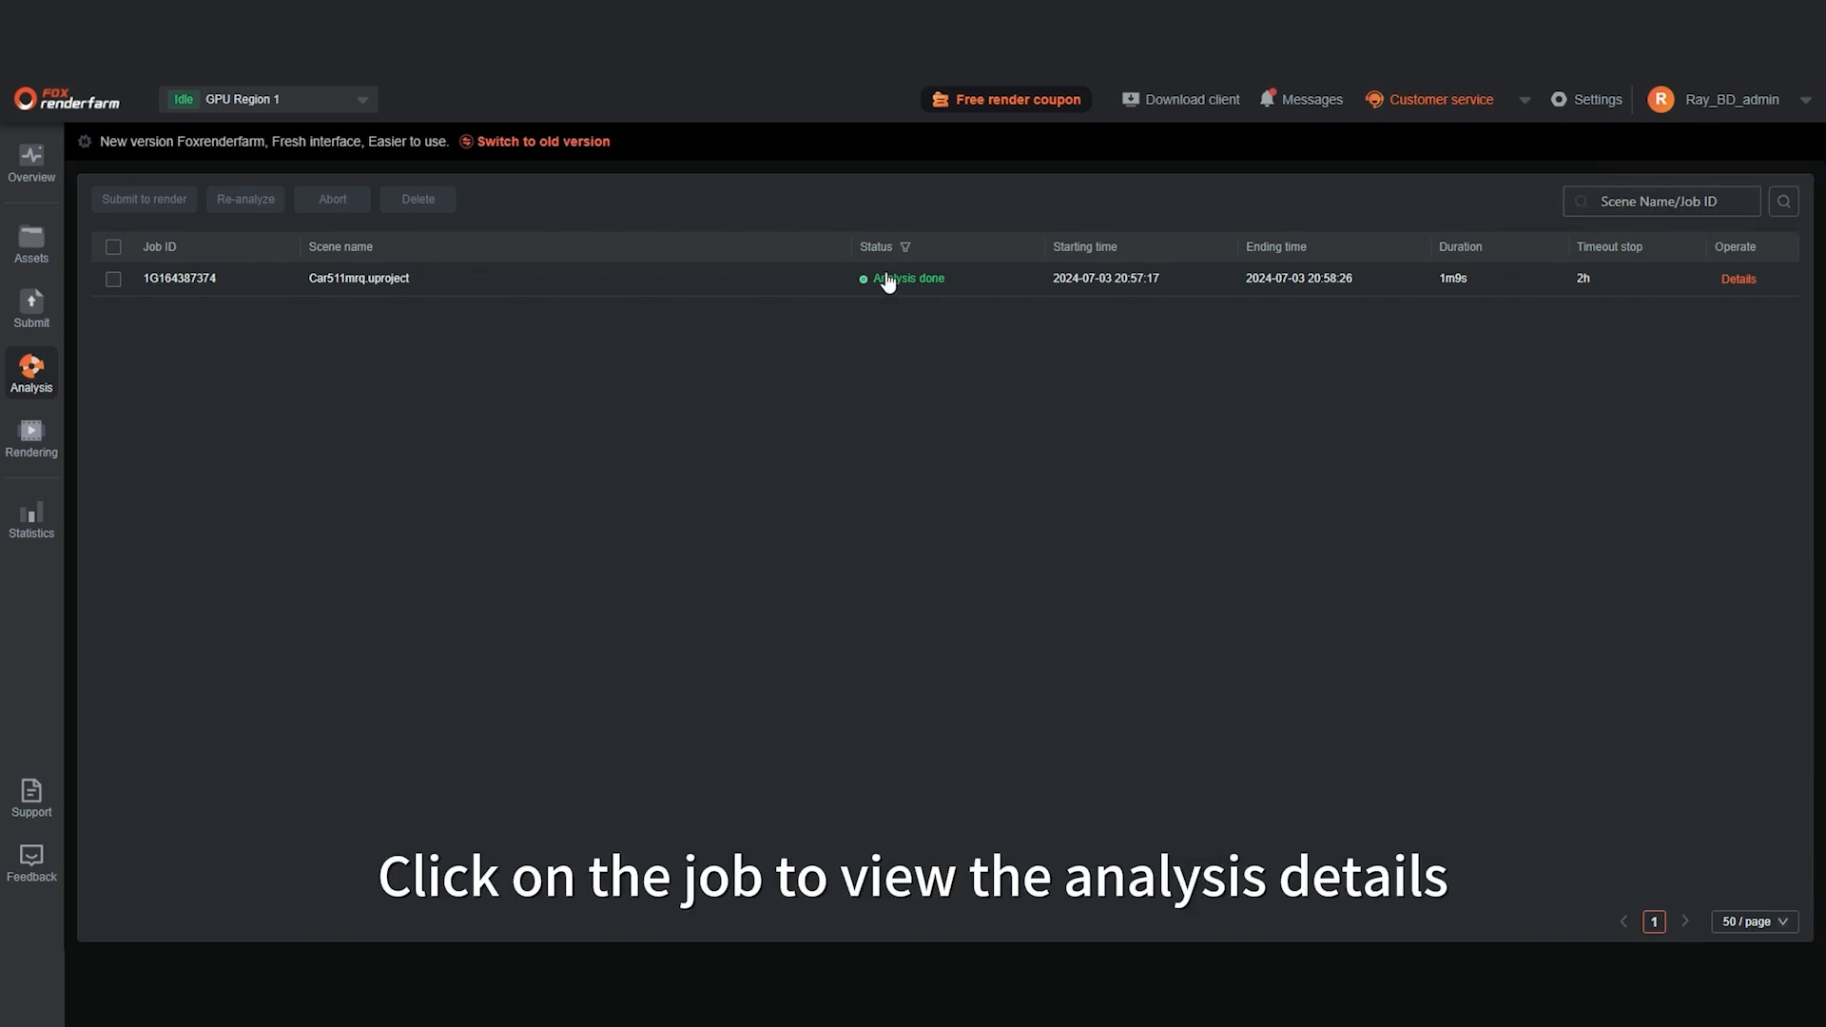
click(359, 279)
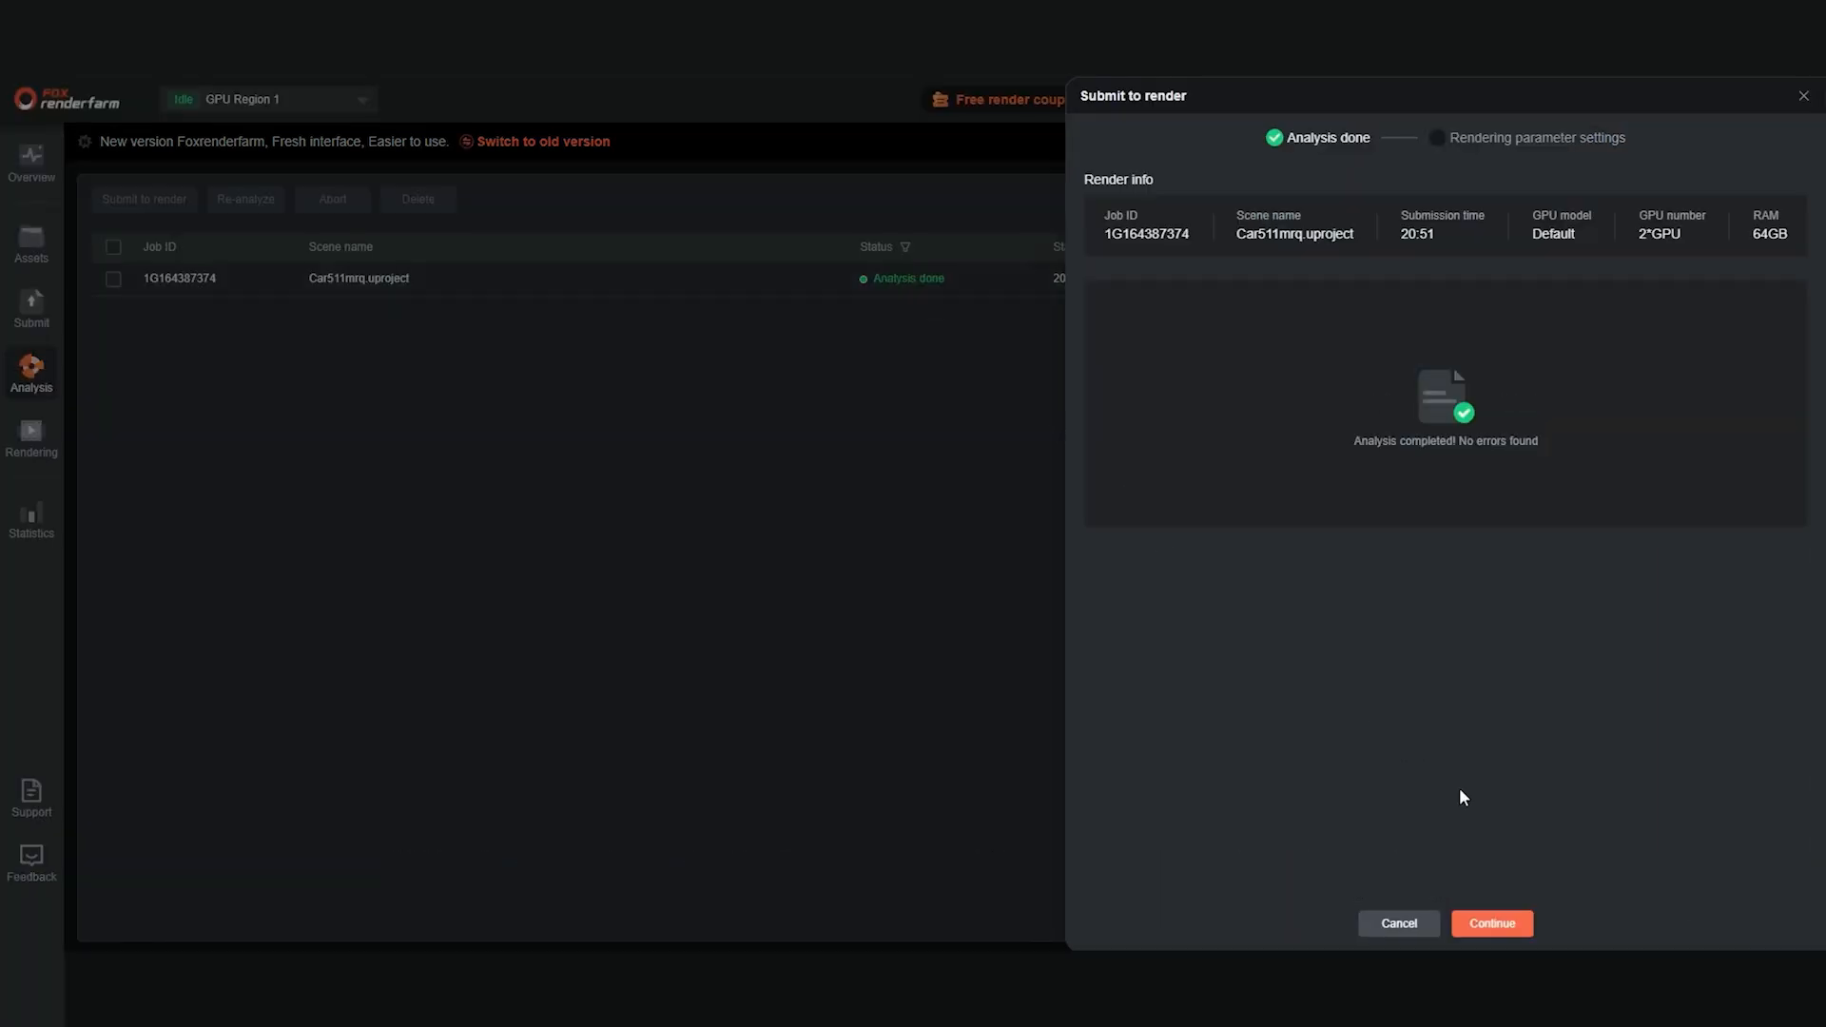
click(1490, 924)
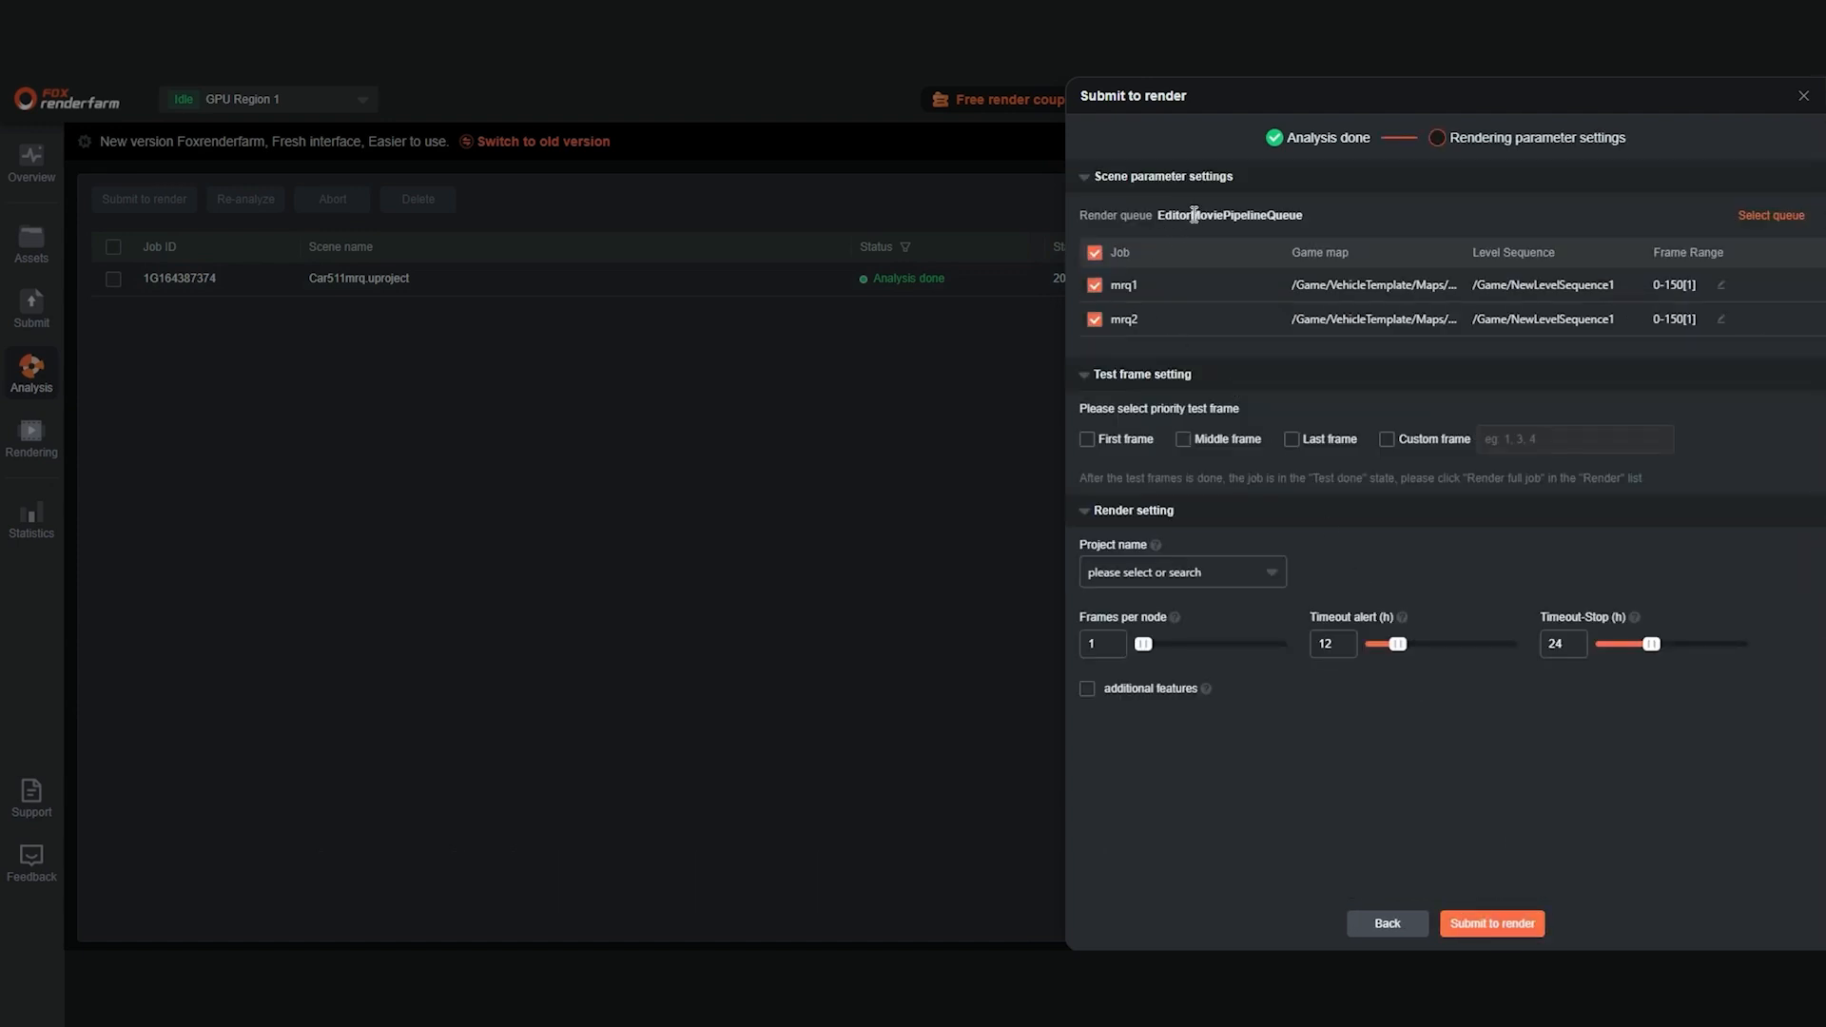
- Choose queue EditorMoviePipelineQueue, untick mrq2, and submit mrq1 for rendering
click(1769, 216)
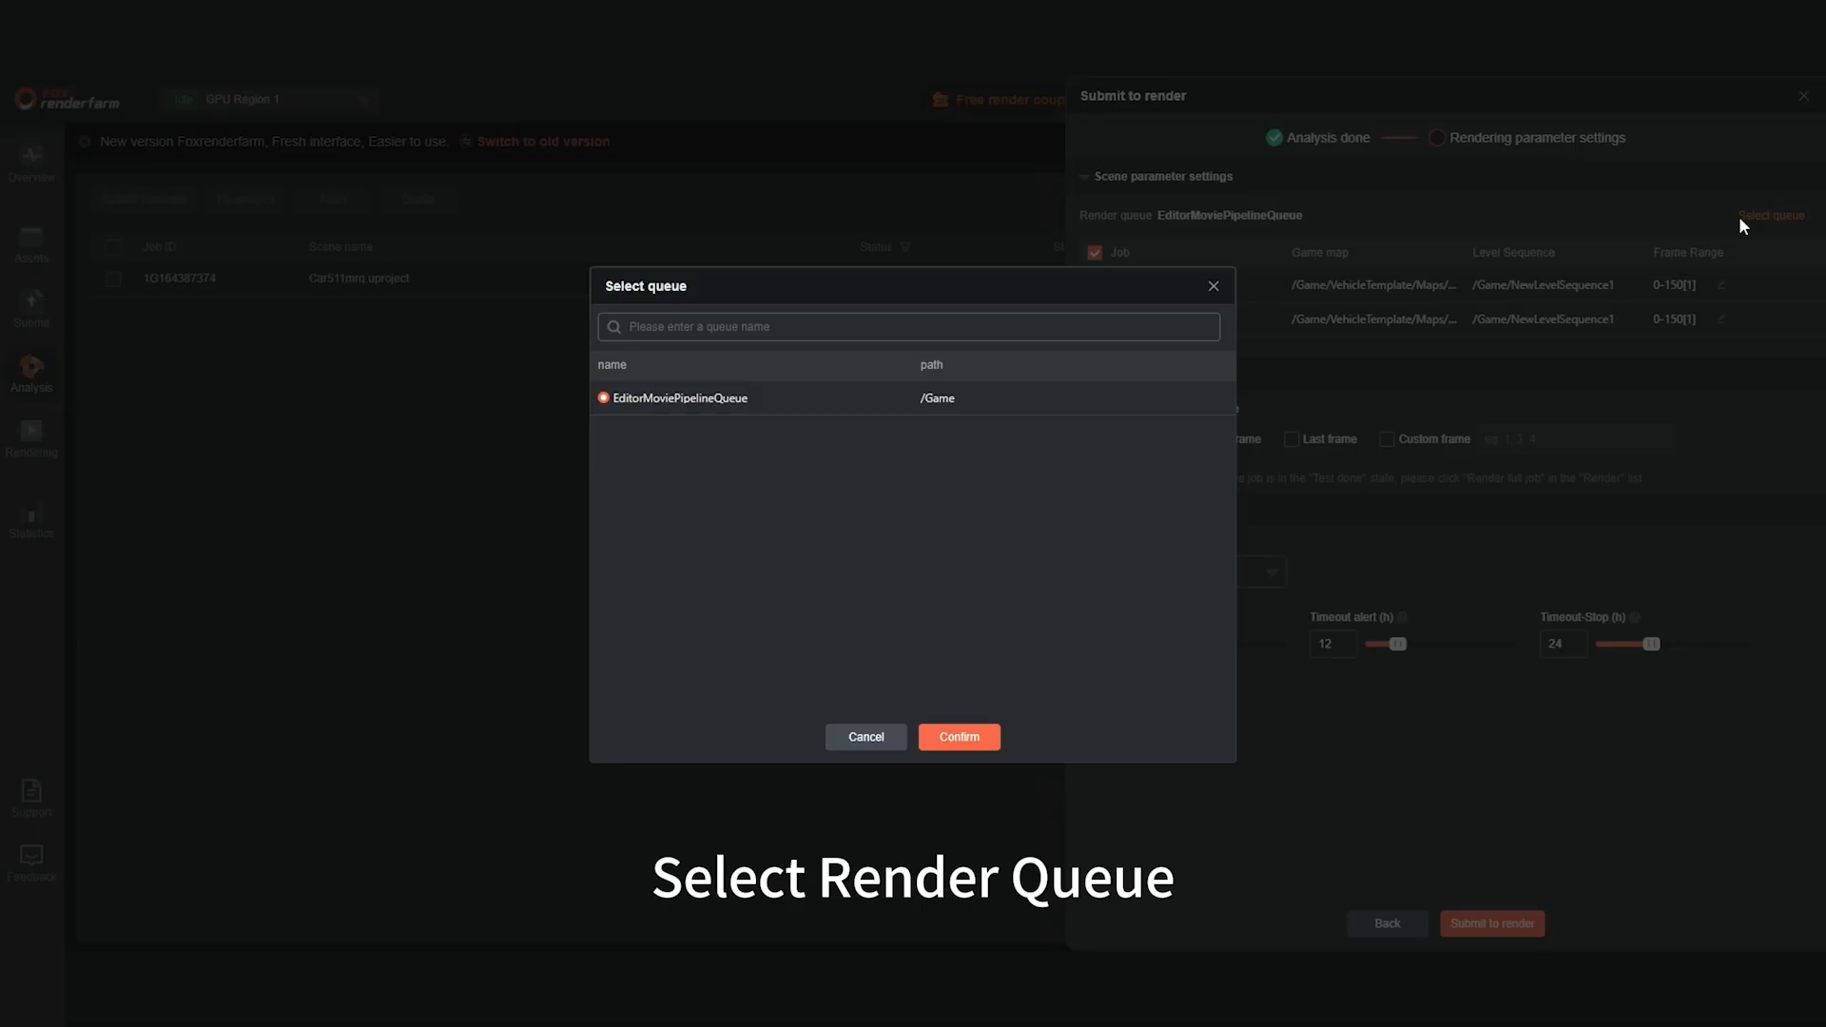
mouse_move(642, 414)
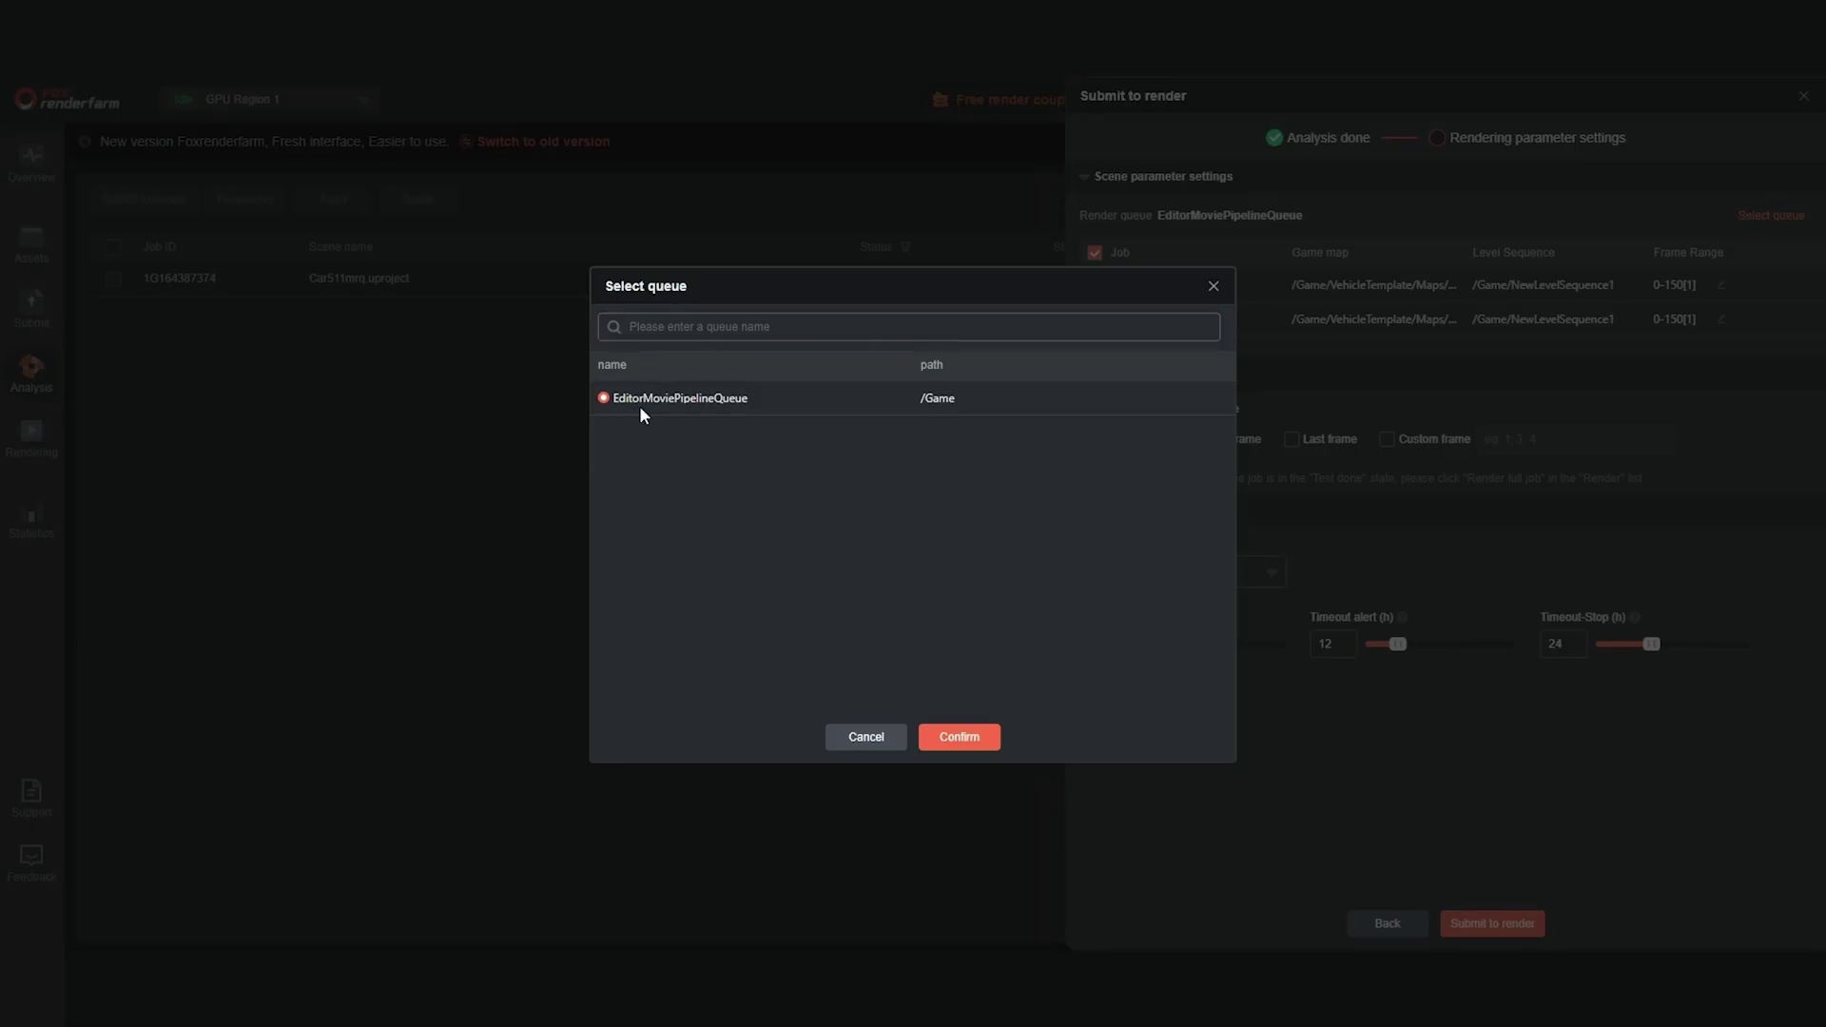
click(957, 736)
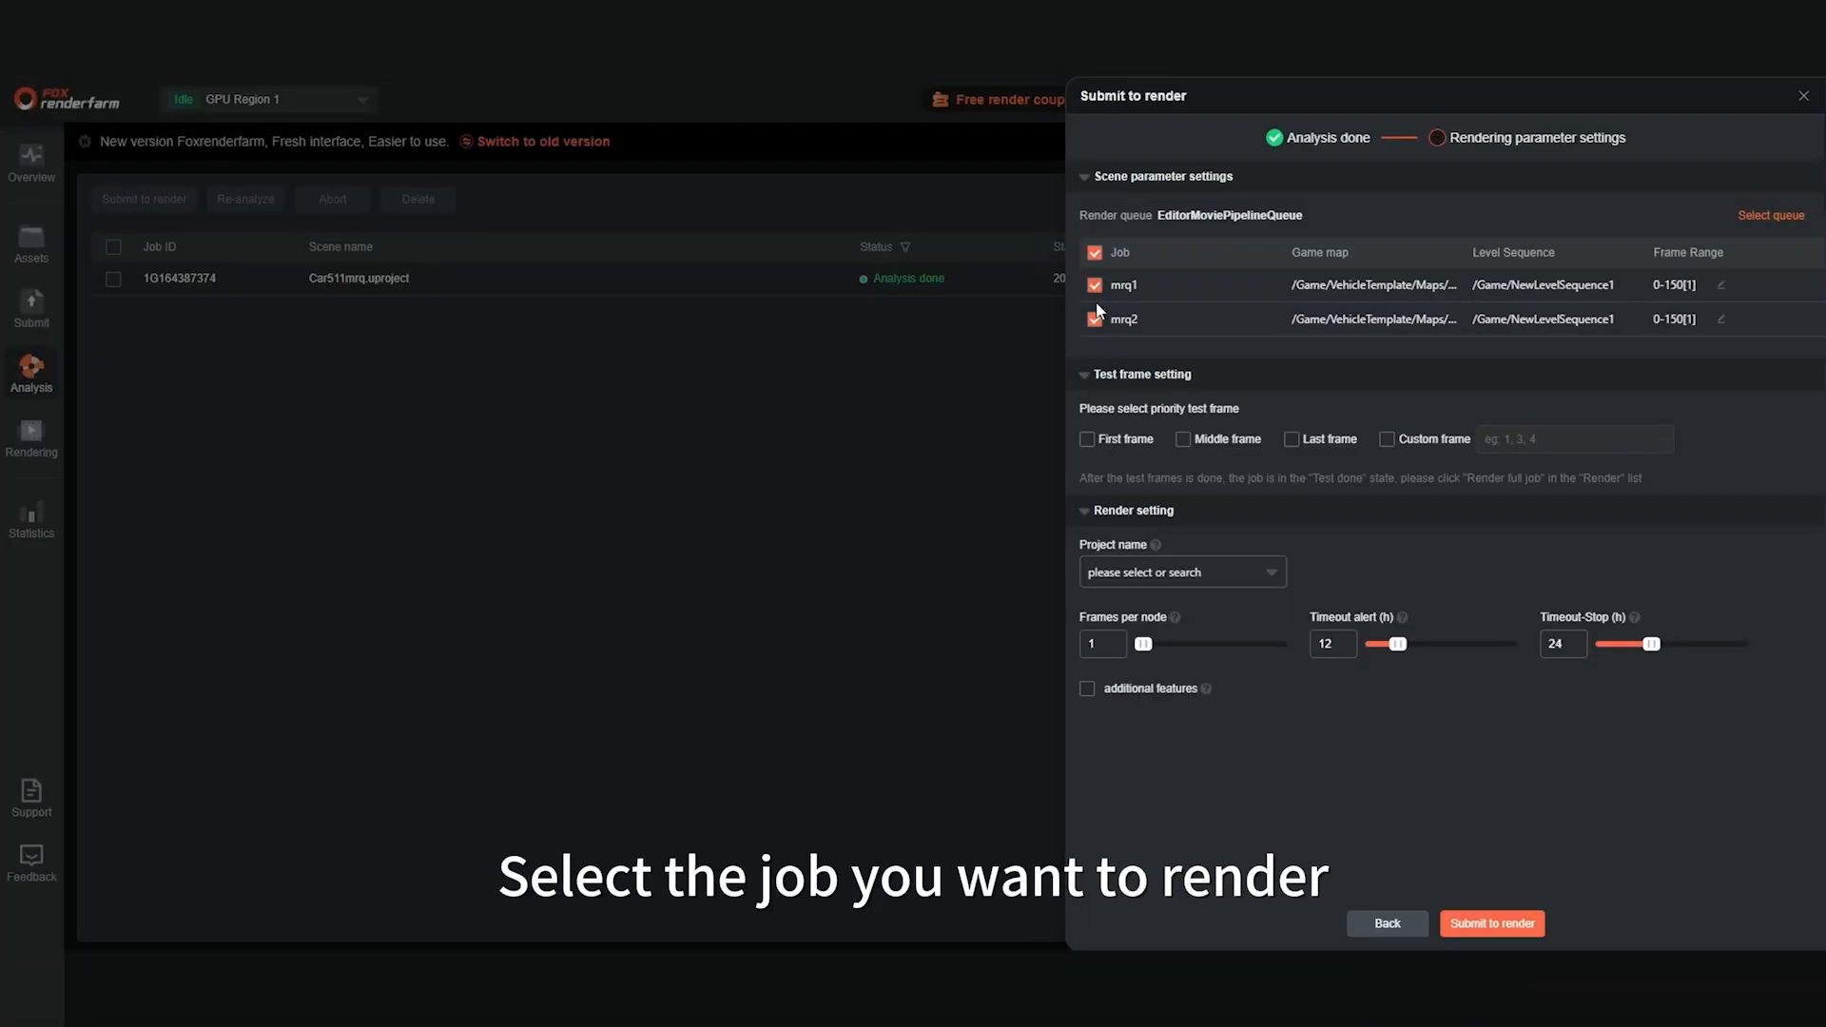
click(1095, 251)
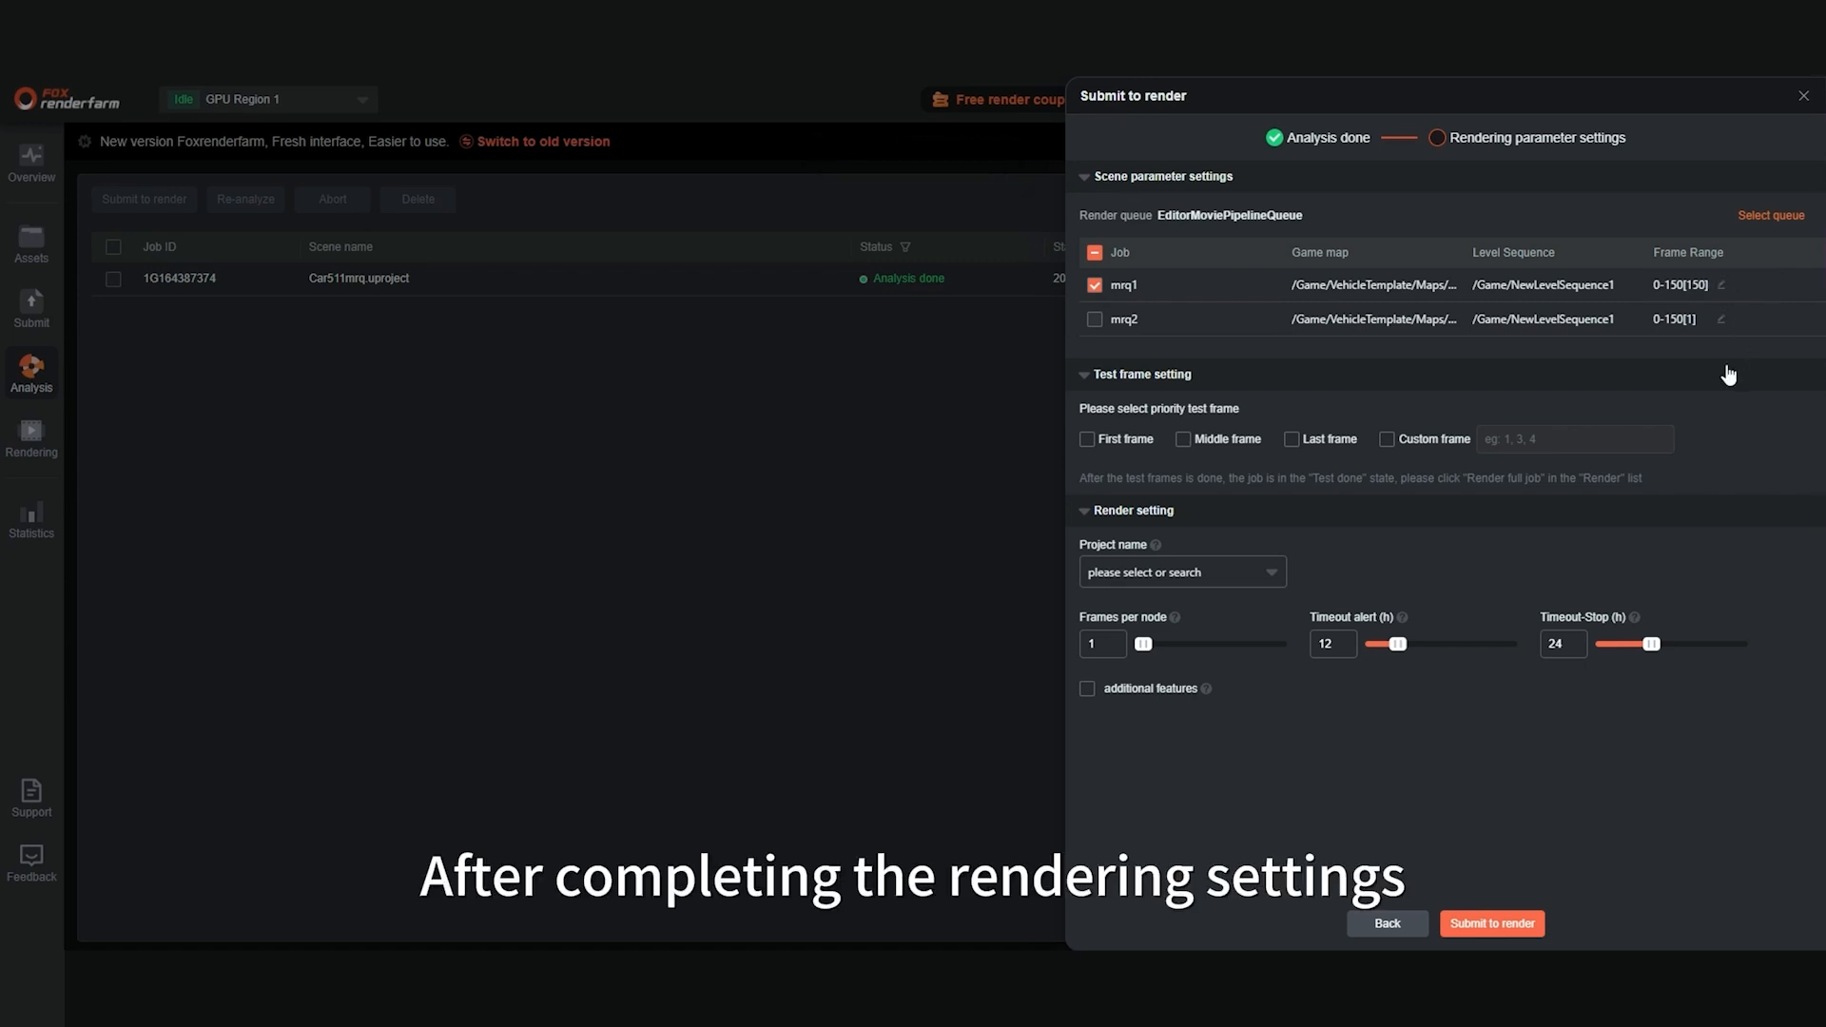
mouse_move(1137, 528)
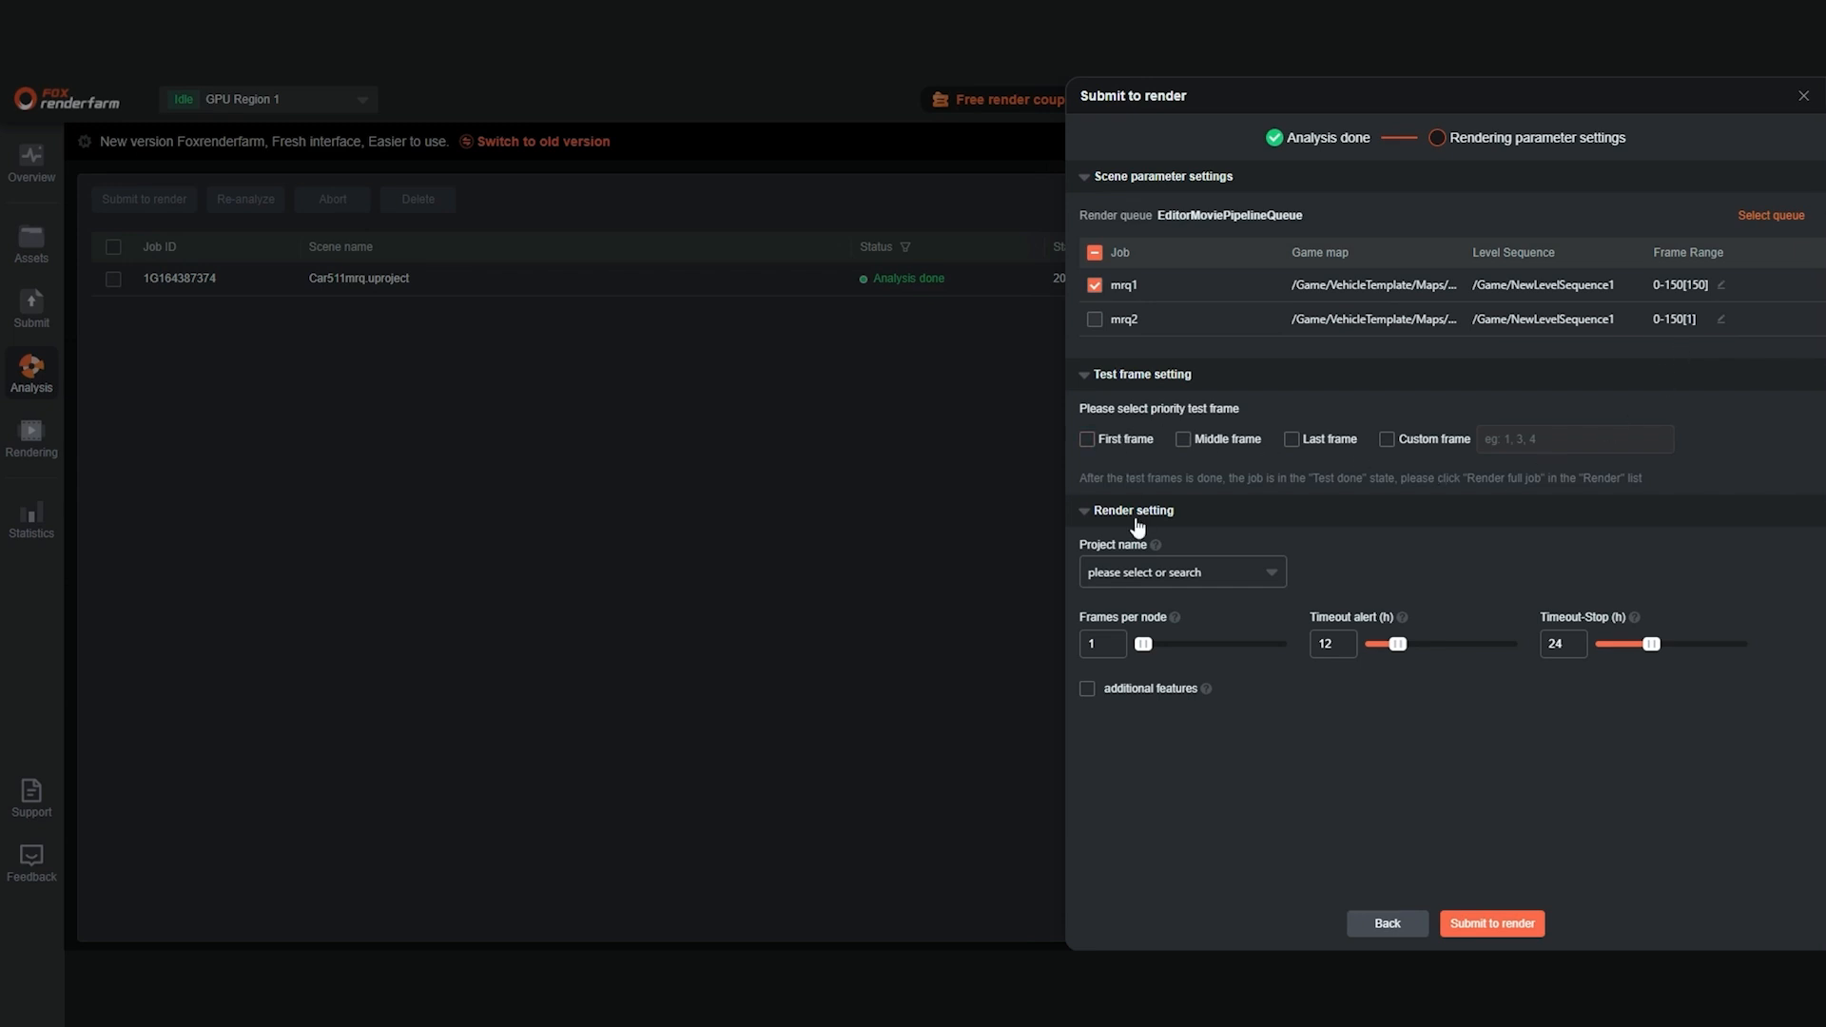
mouse_move(1490, 924)
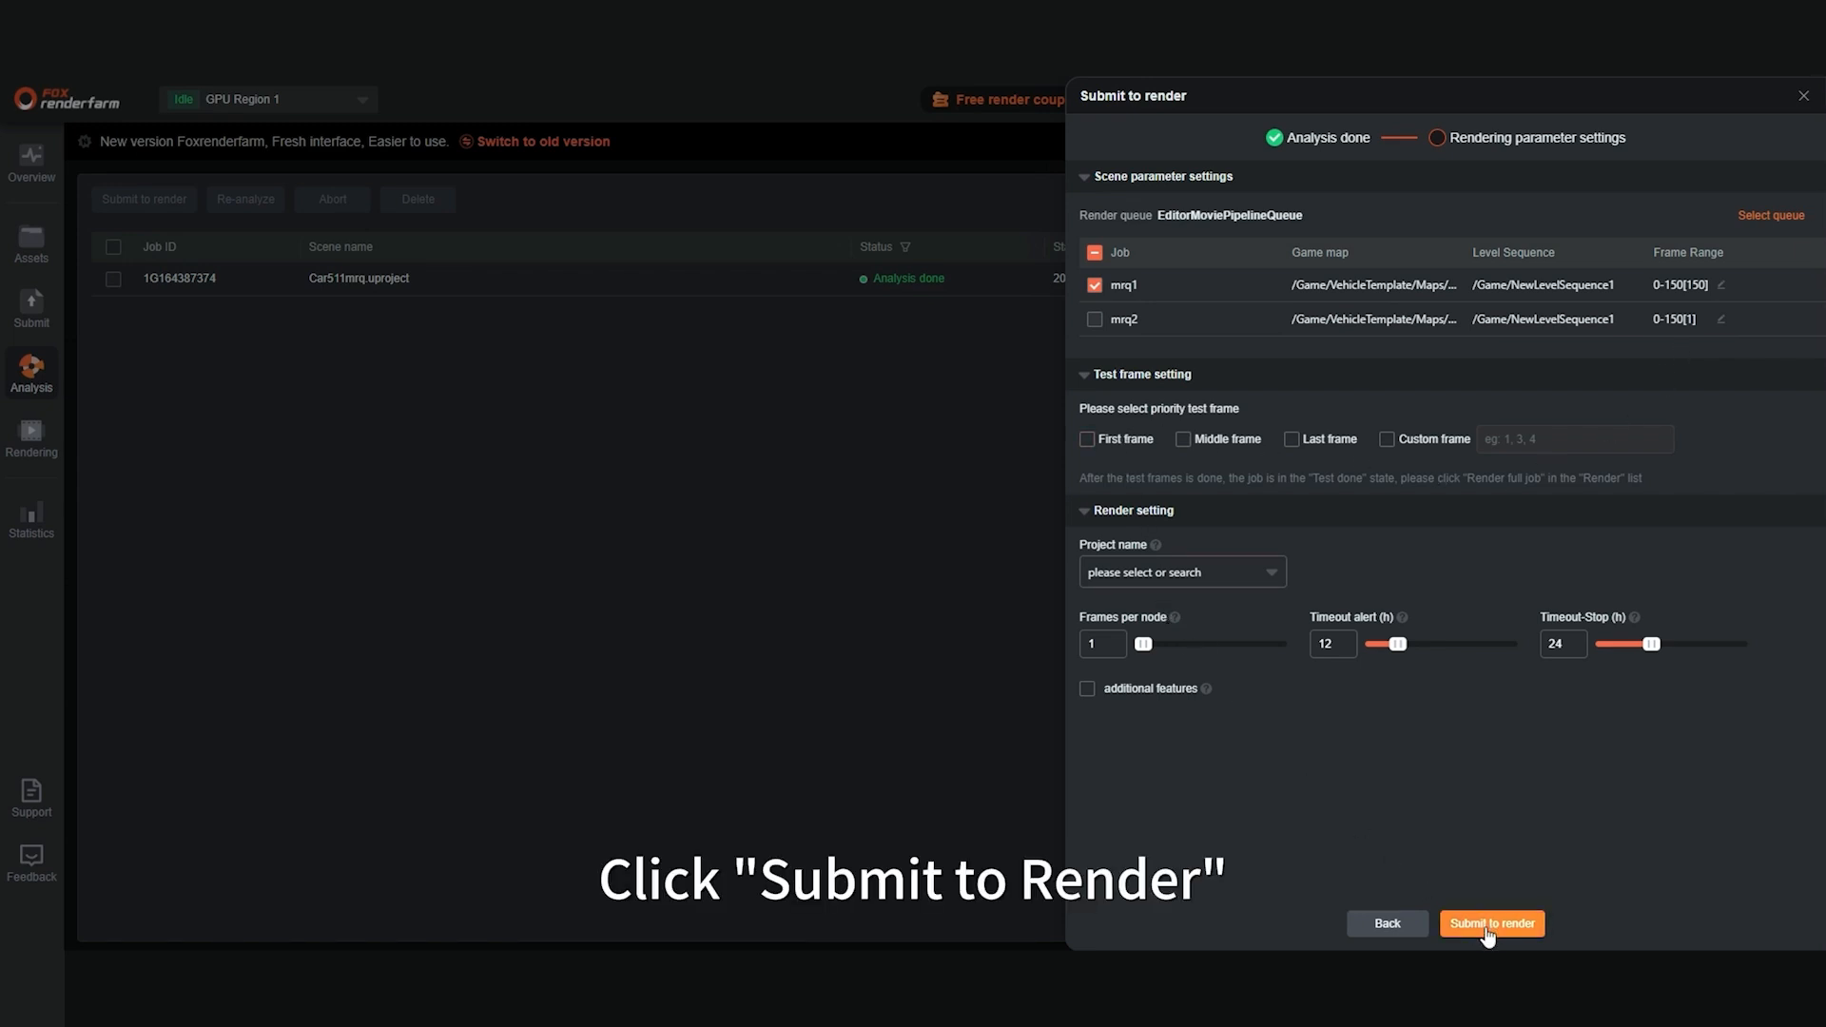
click(1490, 924)
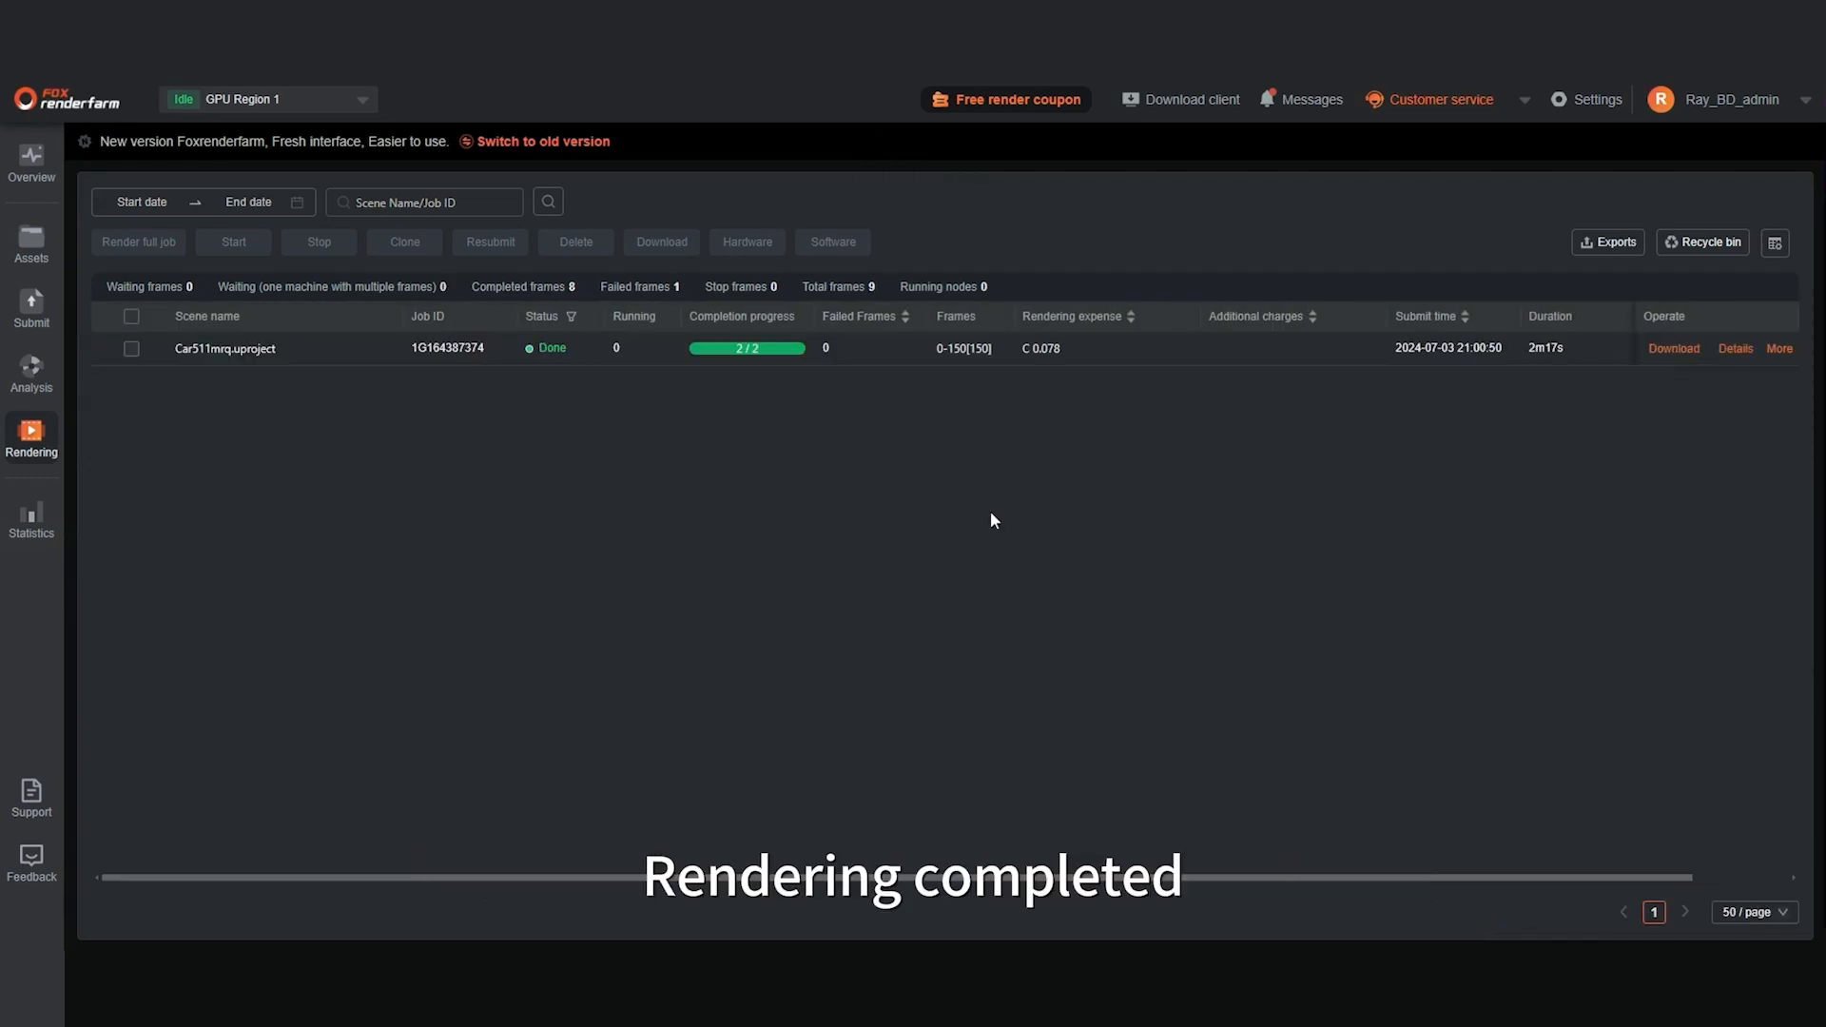
- Open the Car511mrq.uproject job's details showing frames 0 and 150 done
click(224, 348)
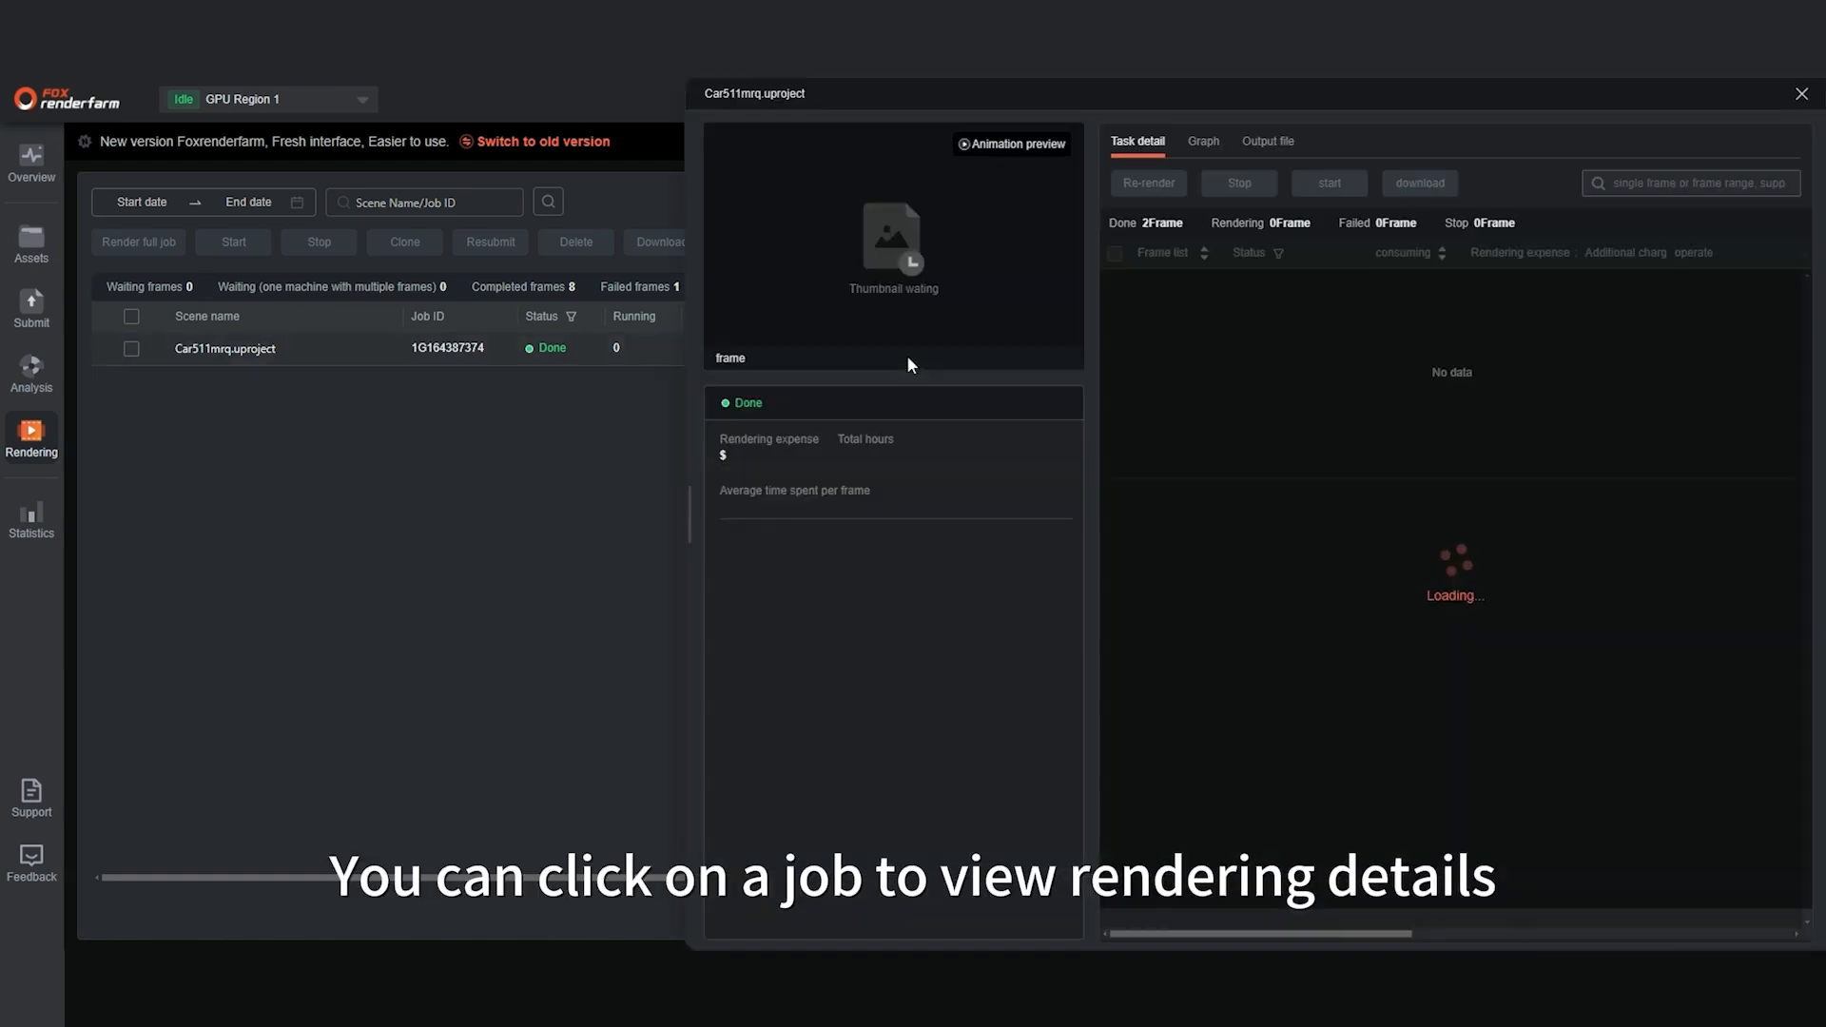
click(224, 348)
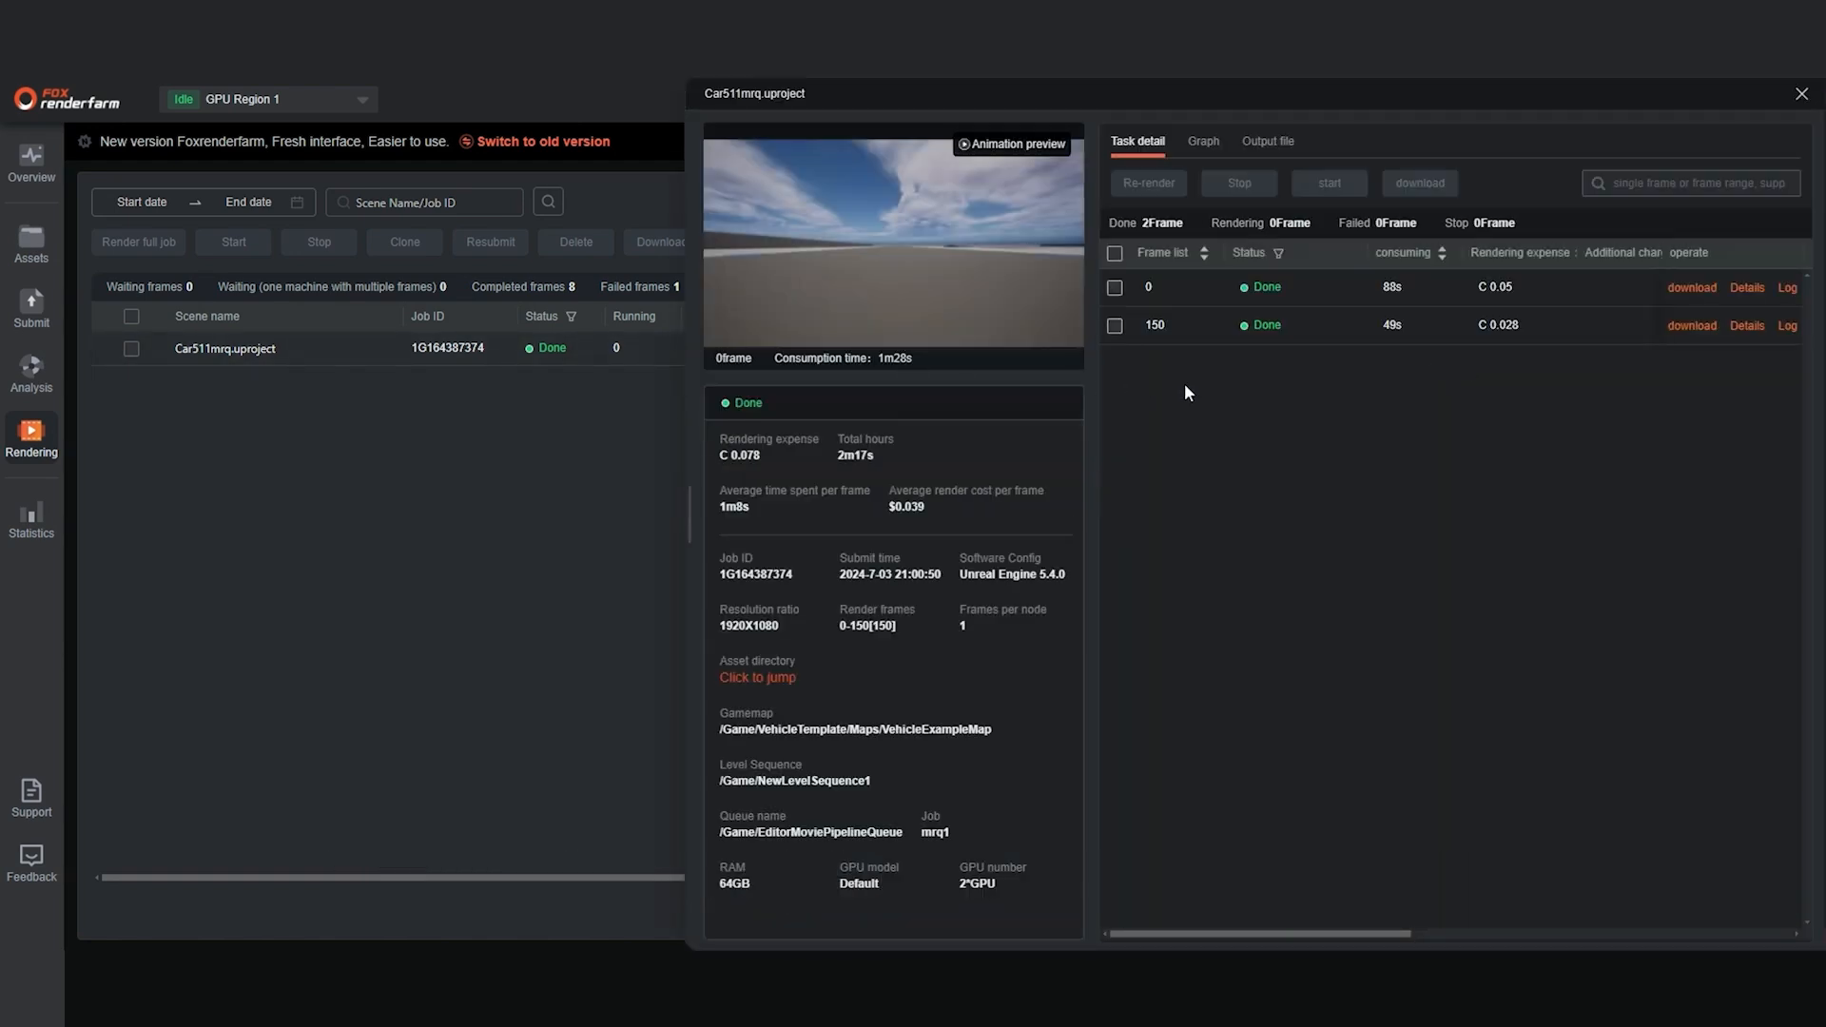